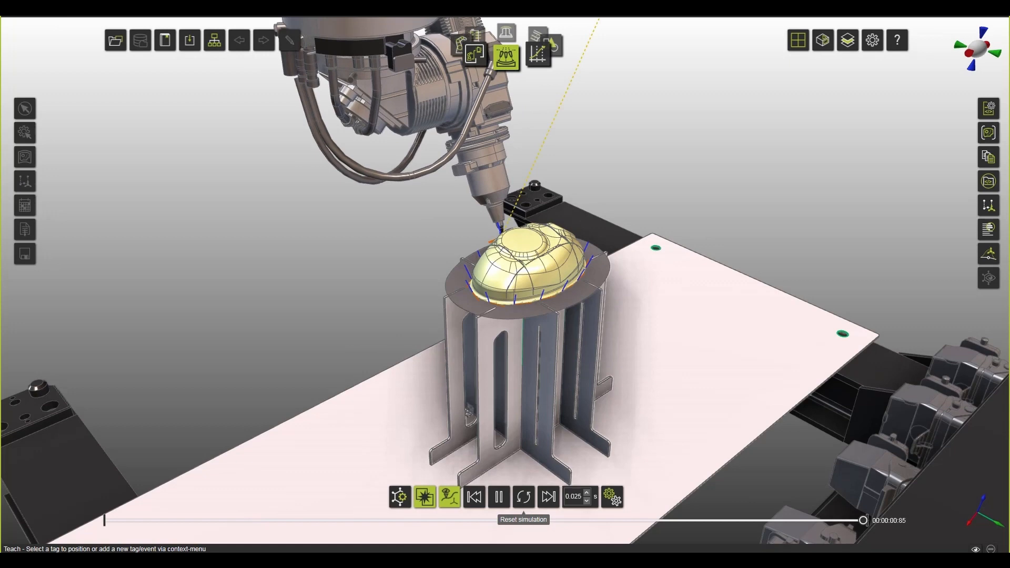
# Reset the manifold trimming simulation, briefly check the program structure, and play it from the start
pyautogui.click(498, 497)
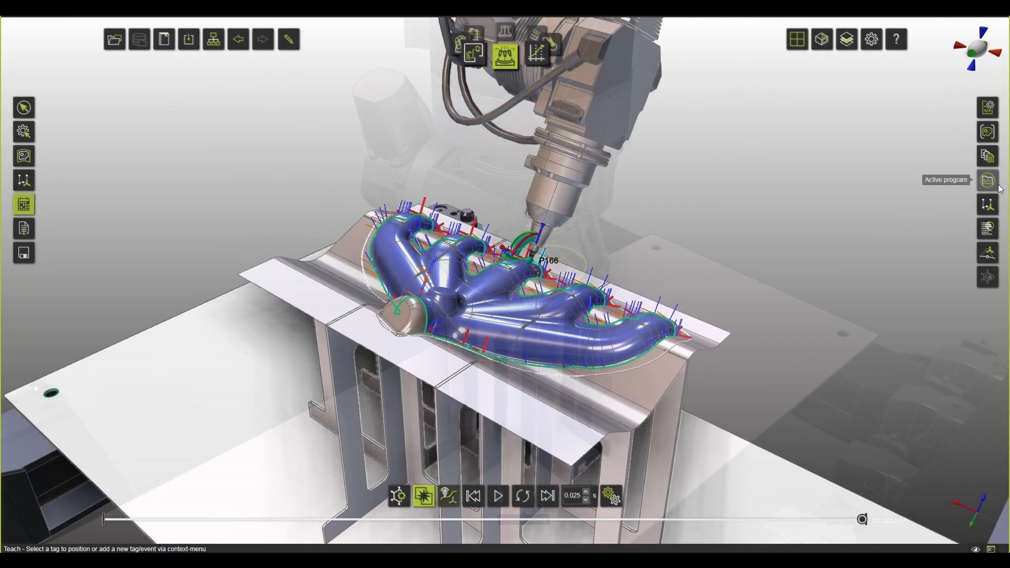
pyautogui.click(989, 181)
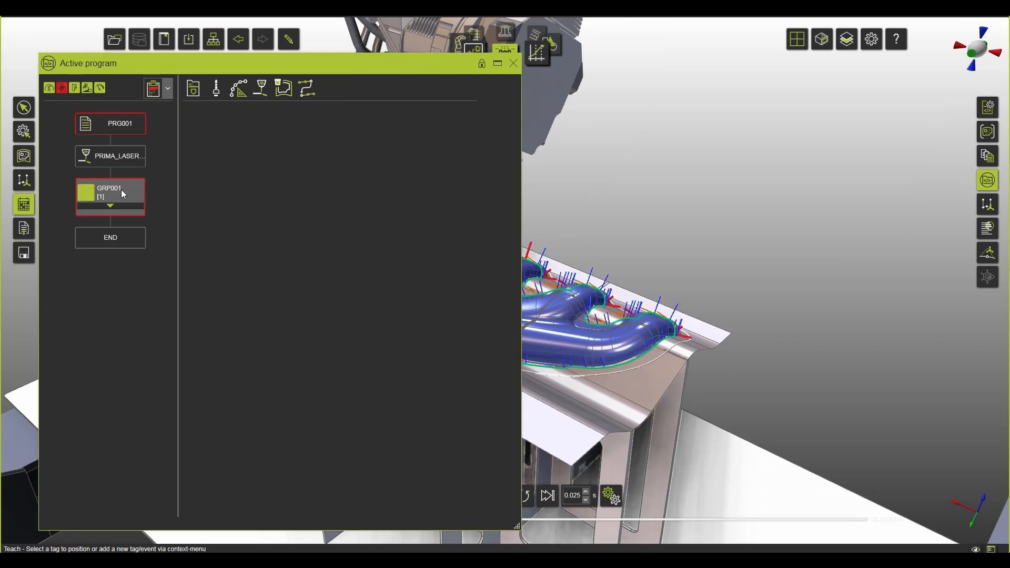
pyautogui.click(514, 63)
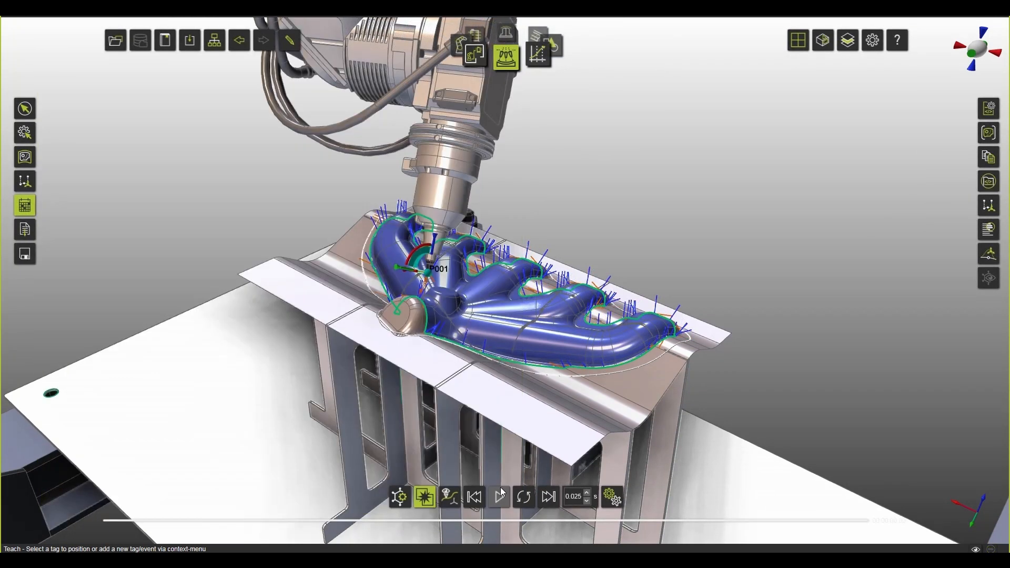
pyautogui.click(499, 497)
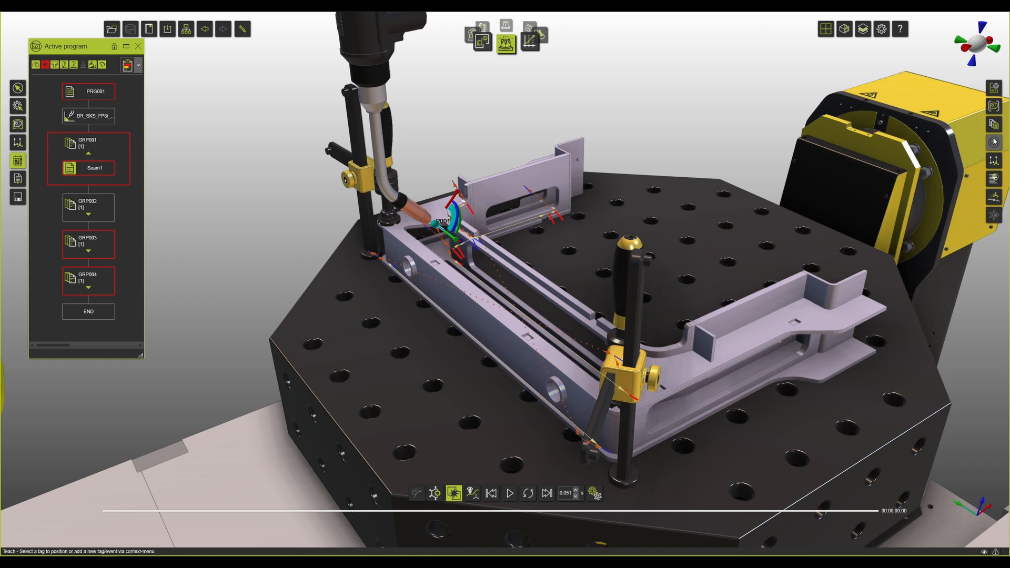
# Expand the four seam groups in the Active program panel to show Seam1 through Seam4
pyautogui.click(454, 493)
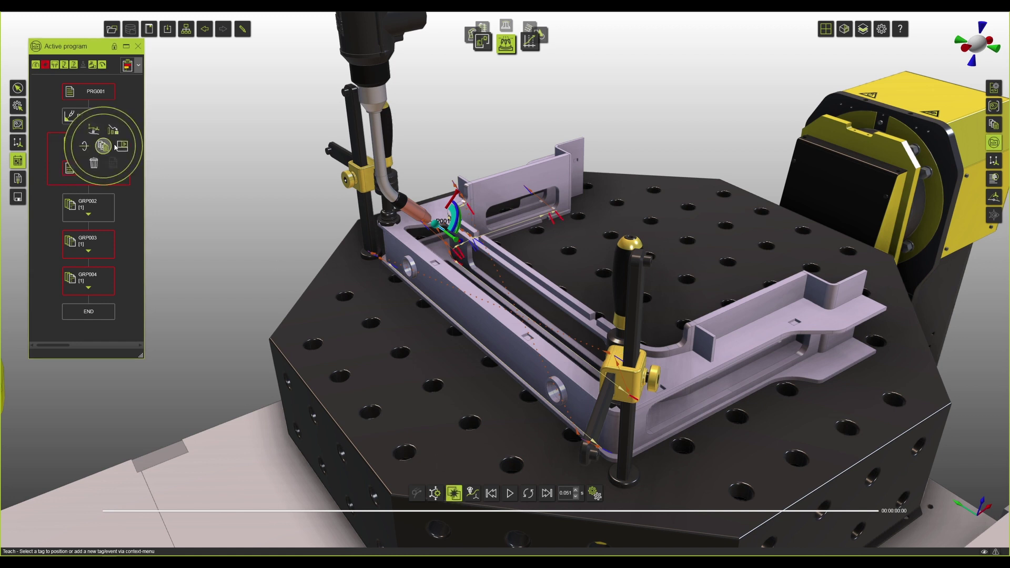
pyautogui.click(509, 493)
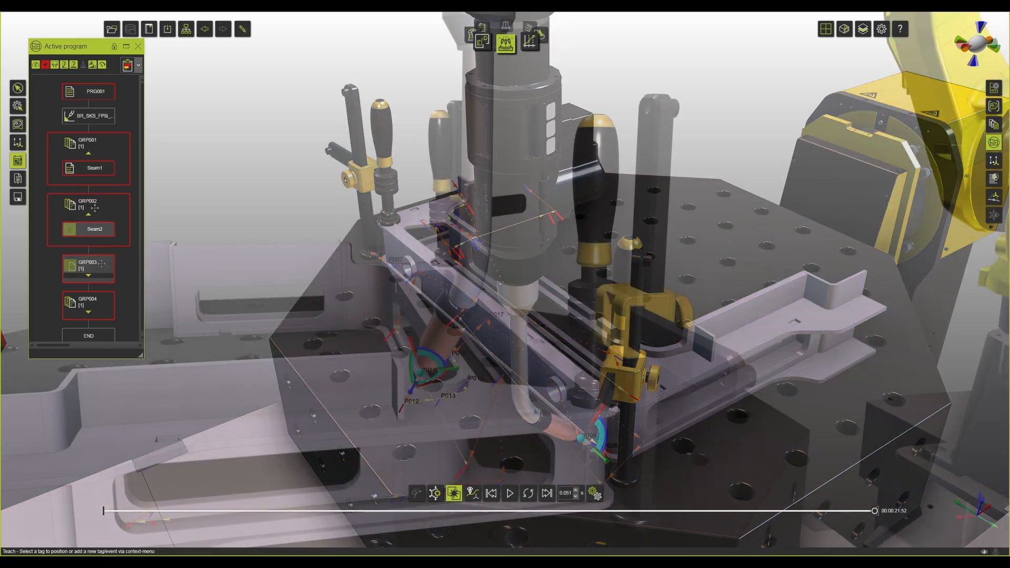
pyautogui.click(512, 493)
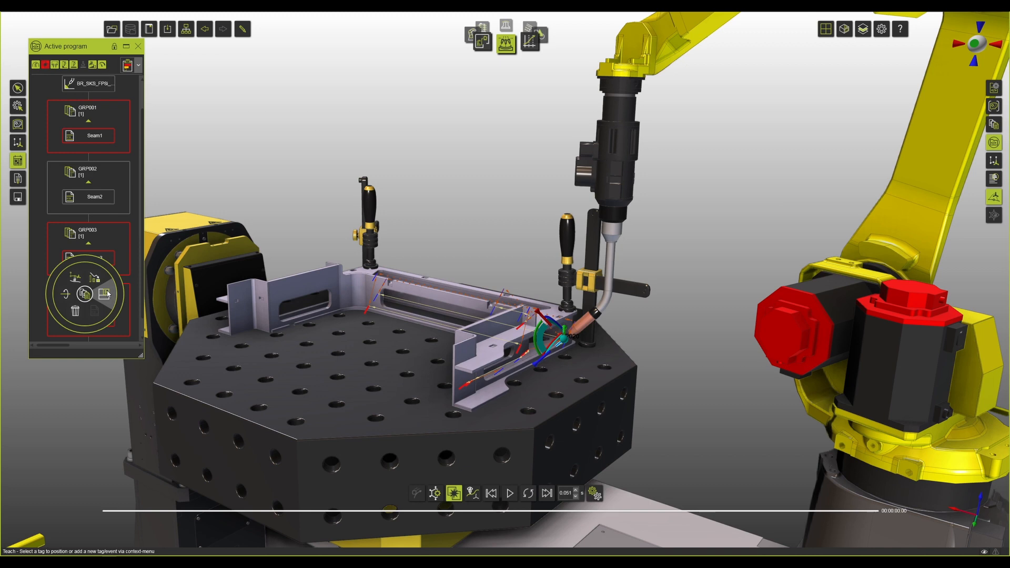
pyautogui.click(510, 494)
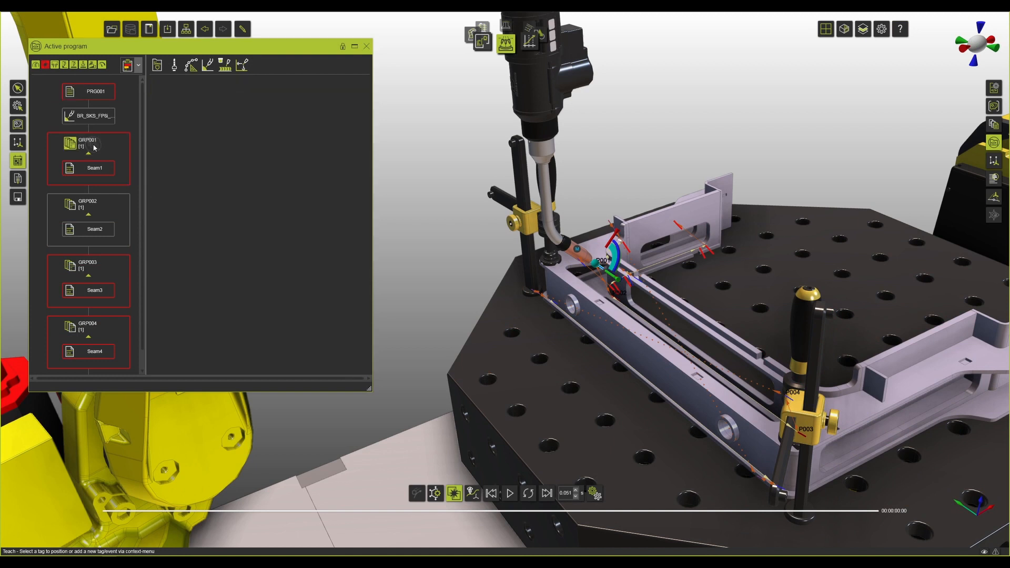
# Run automatic path optimization on GRP001 and GRP002, then review the report's computation statistics
pyautogui.rightClick(94, 149)
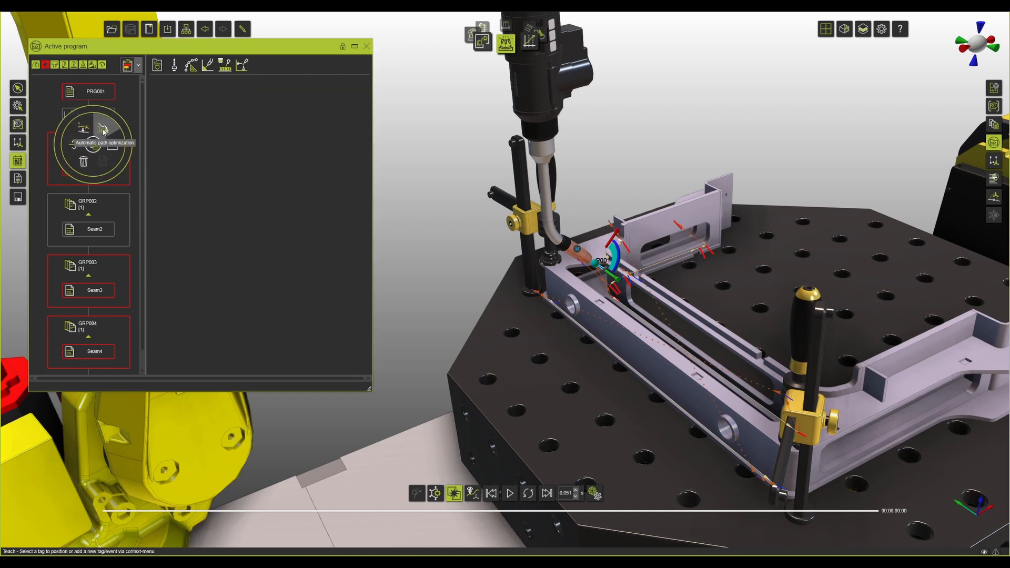
pyautogui.click(100, 127)
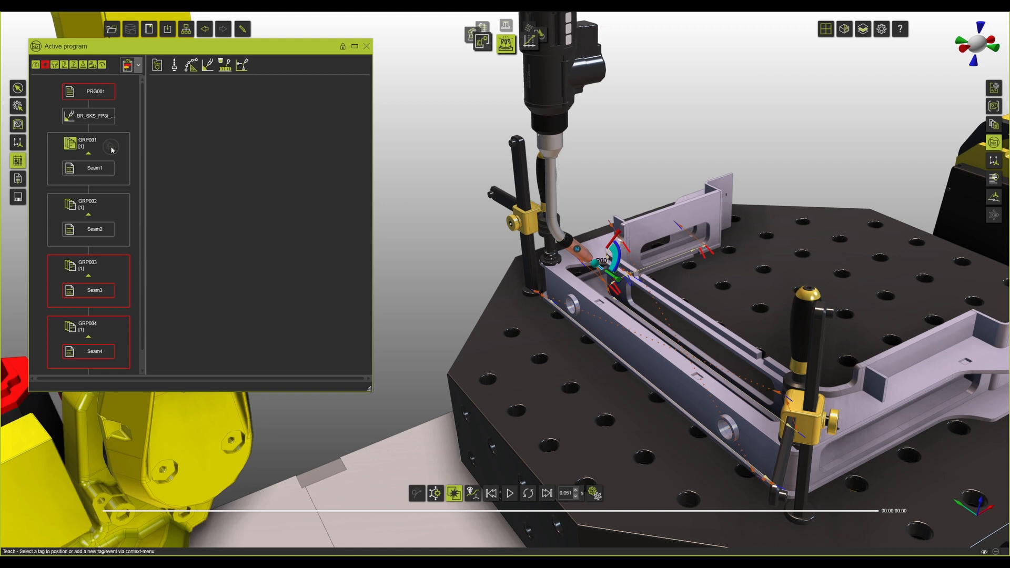
pyautogui.click(511, 493)
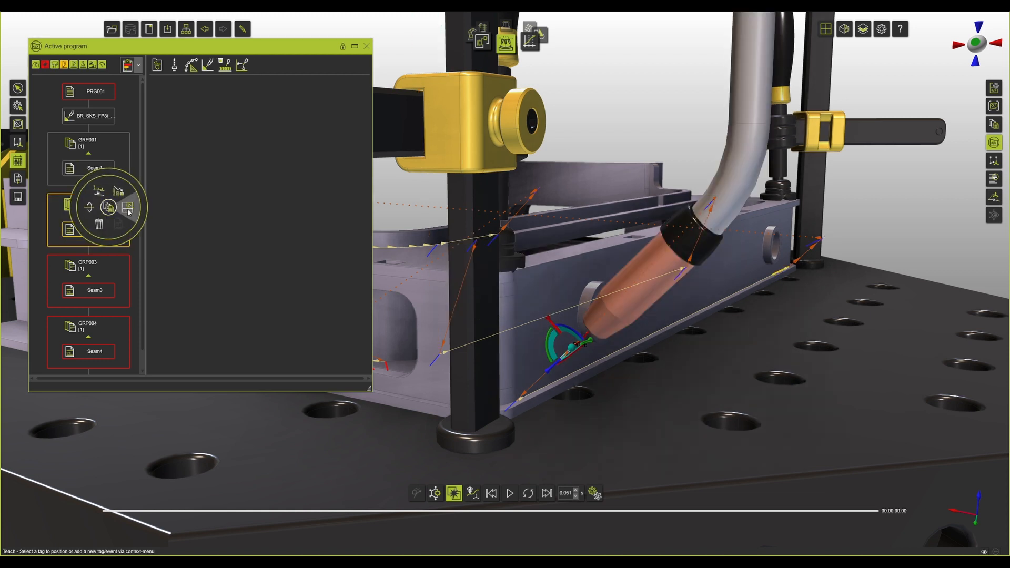
pyautogui.click(510, 493)
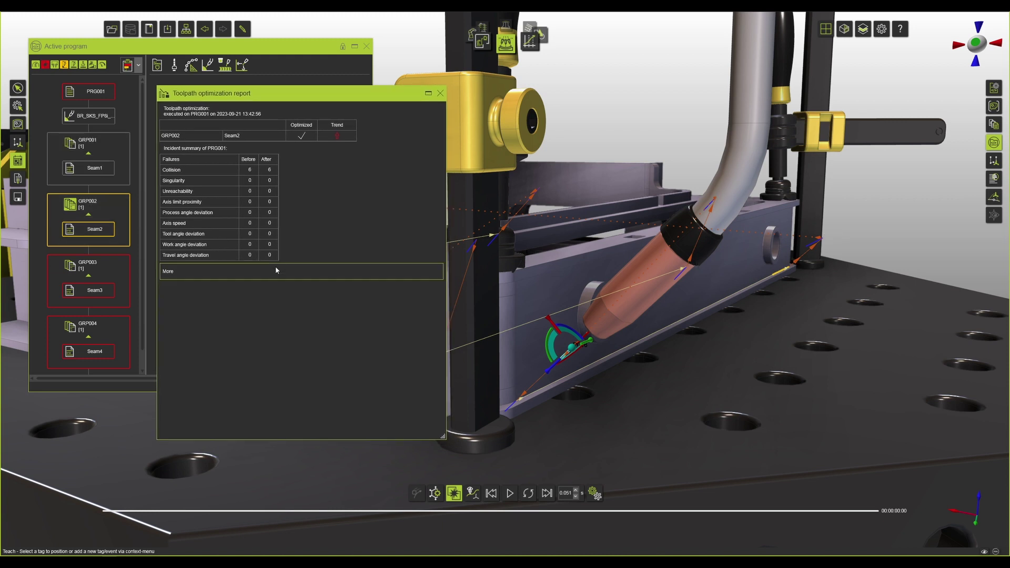
pyautogui.click(168, 271)
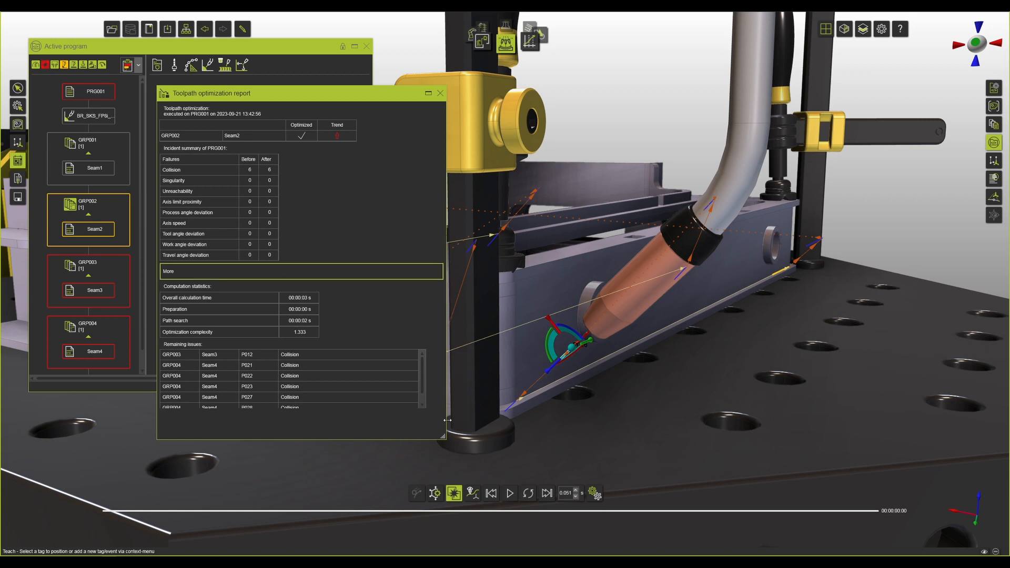
pyautogui.scroll(-3)
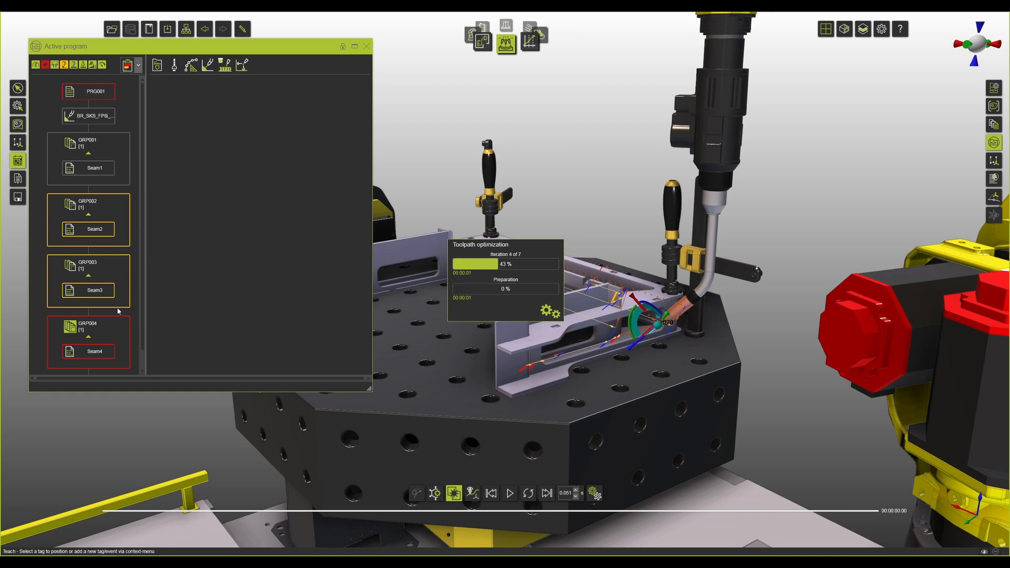
# Select PRG001 and open its path optimization settings to adjust the deviation limits
pyautogui.click(509, 493)
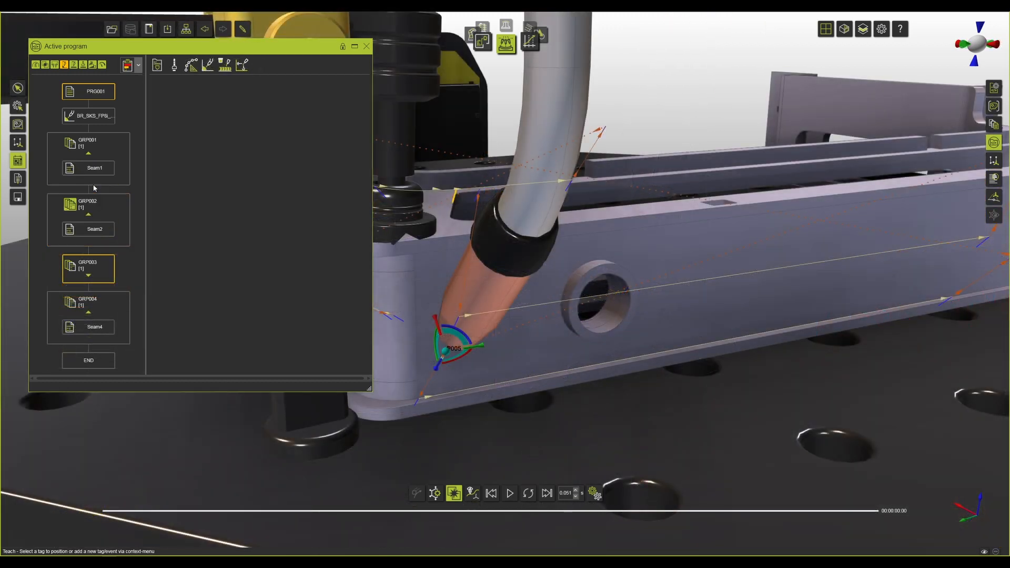
pyautogui.click(510, 493)
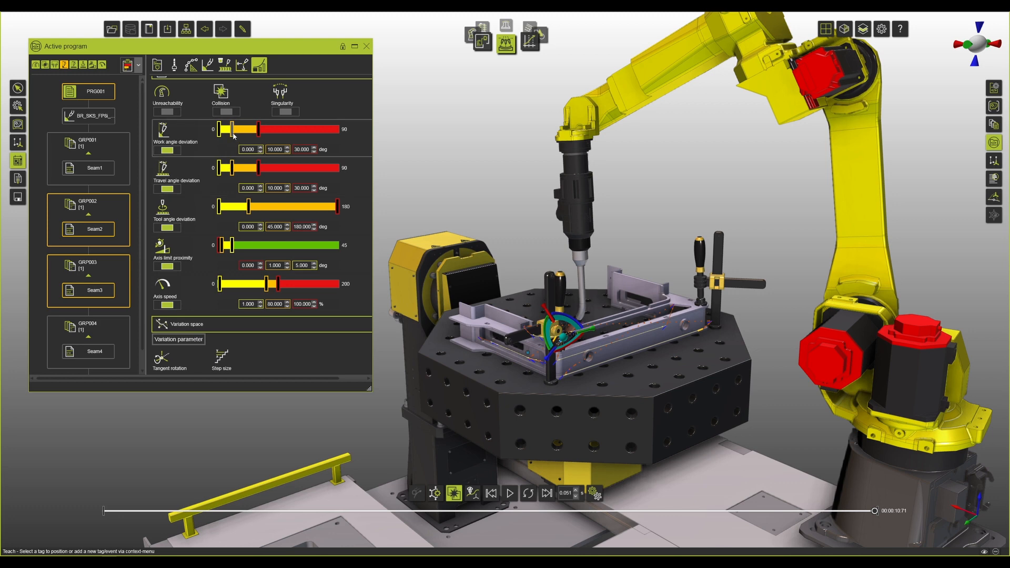
pyautogui.scroll(-3)
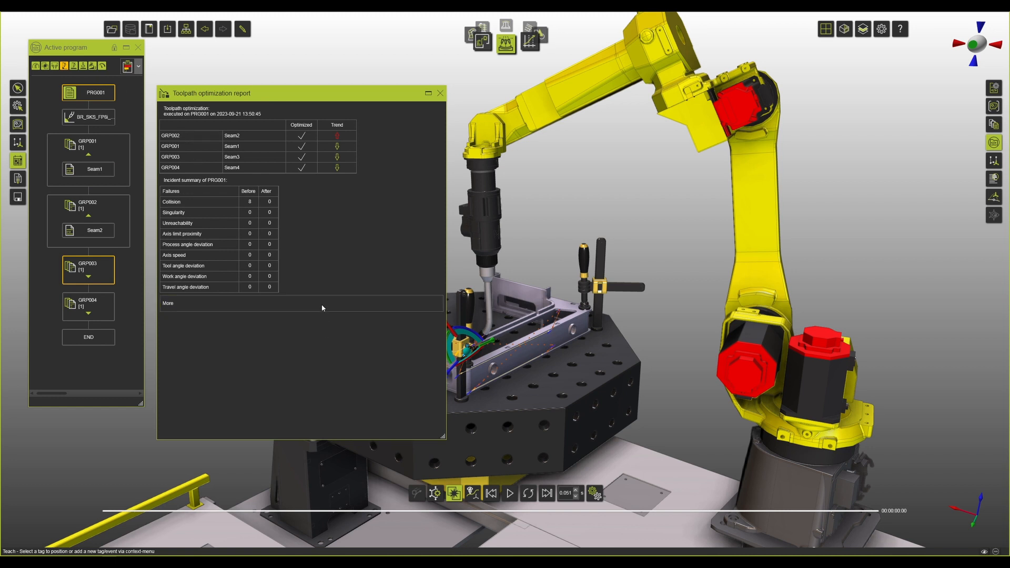
# Show the optimization's computation statistics, then simulate the welding program starting from GRP003
pyautogui.click(168, 303)
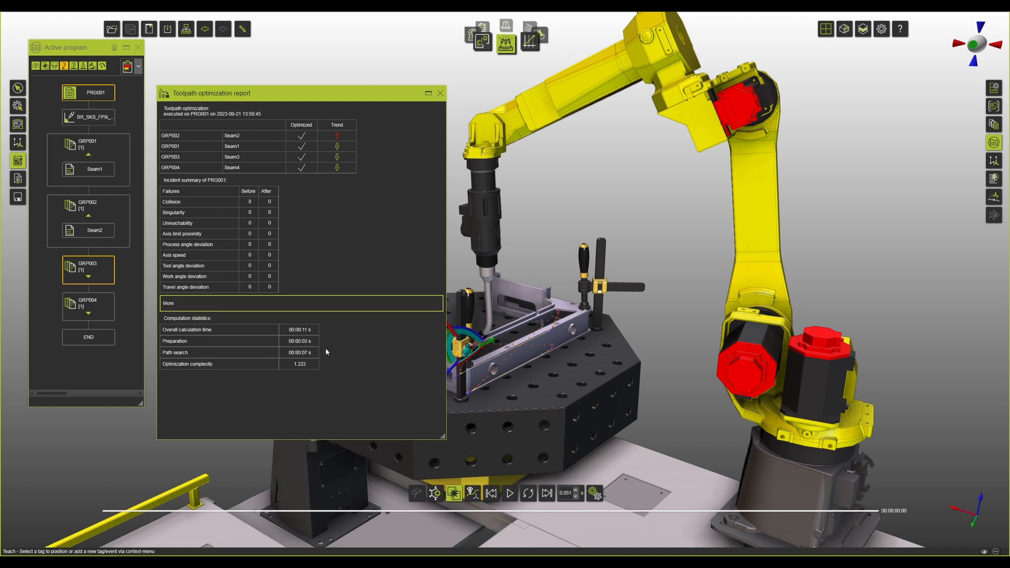
pyautogui.moveTo(312, 333)
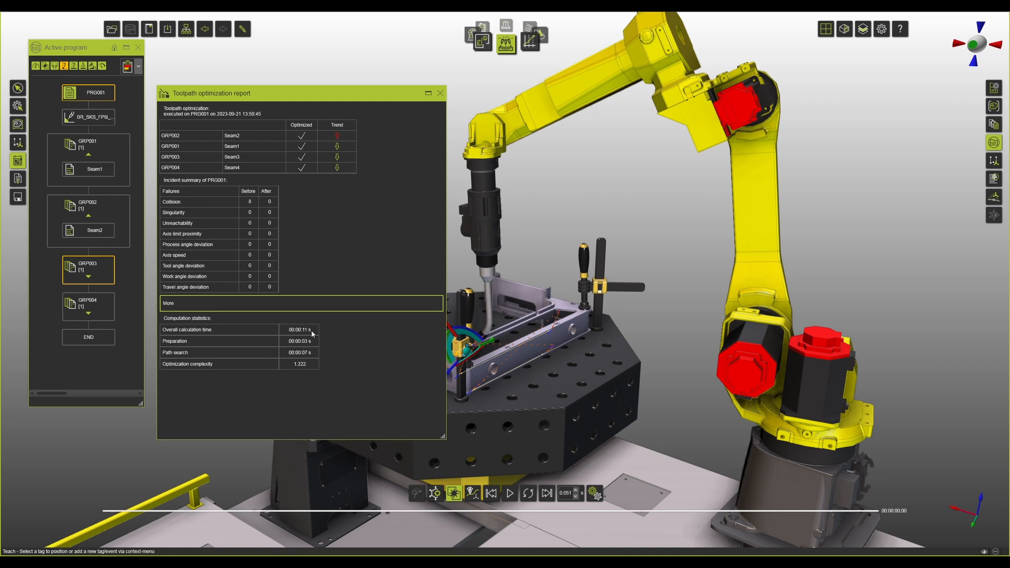
pyautogui.moveTo(358, 324)
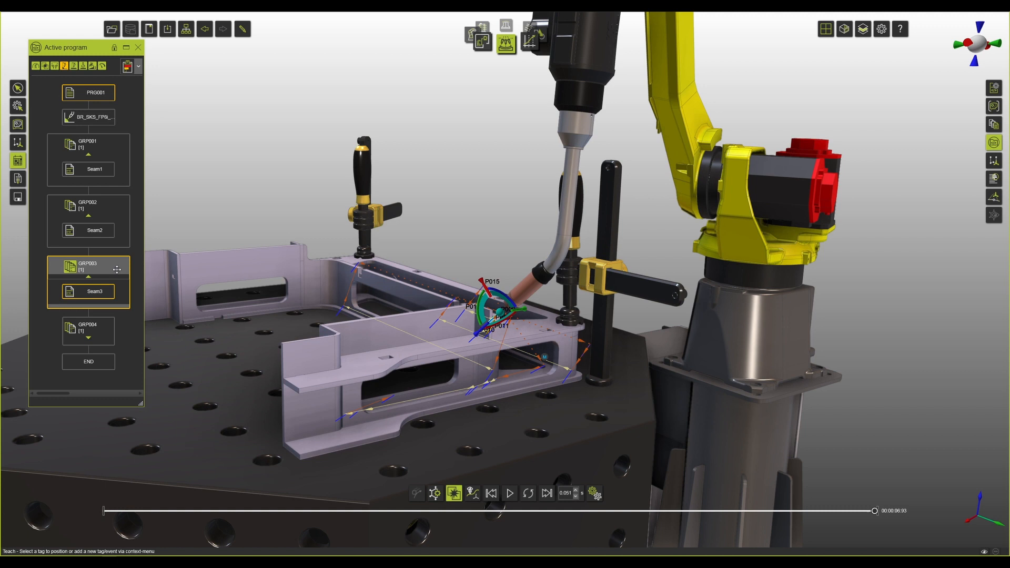
pyautogui.click(510, 494)
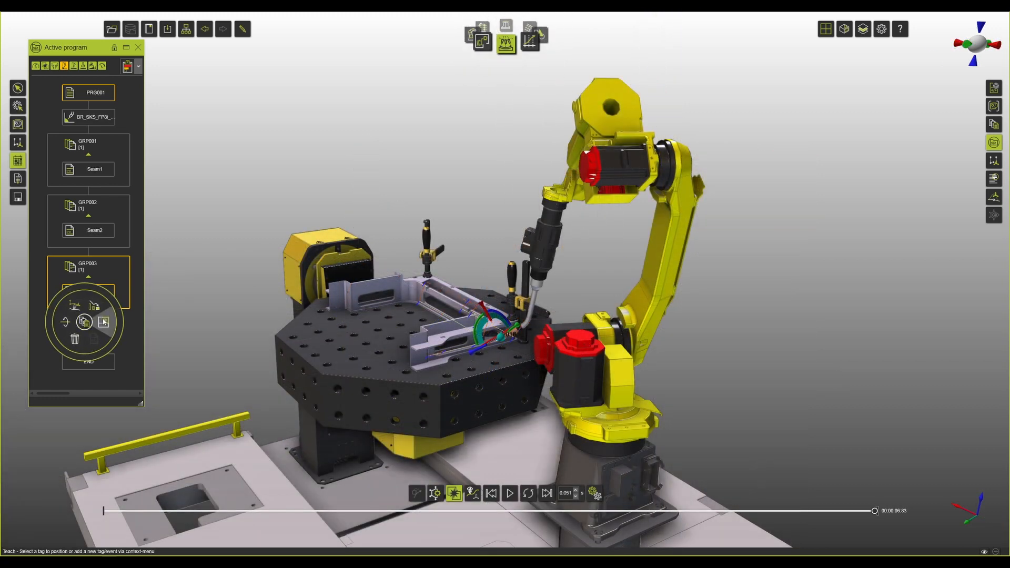
pyautogui.click(507, 495)
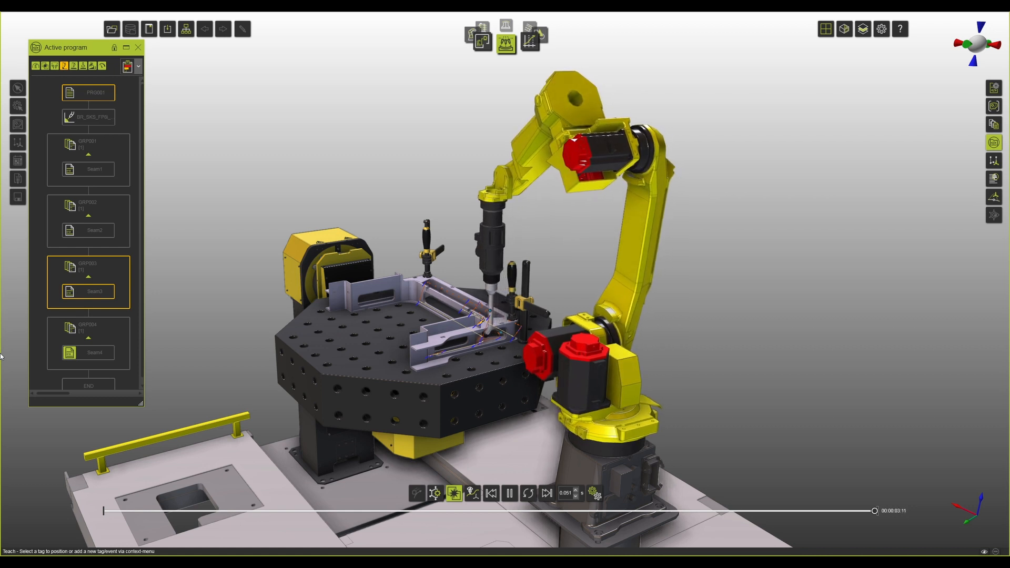
pyautogui.click(508, 494)
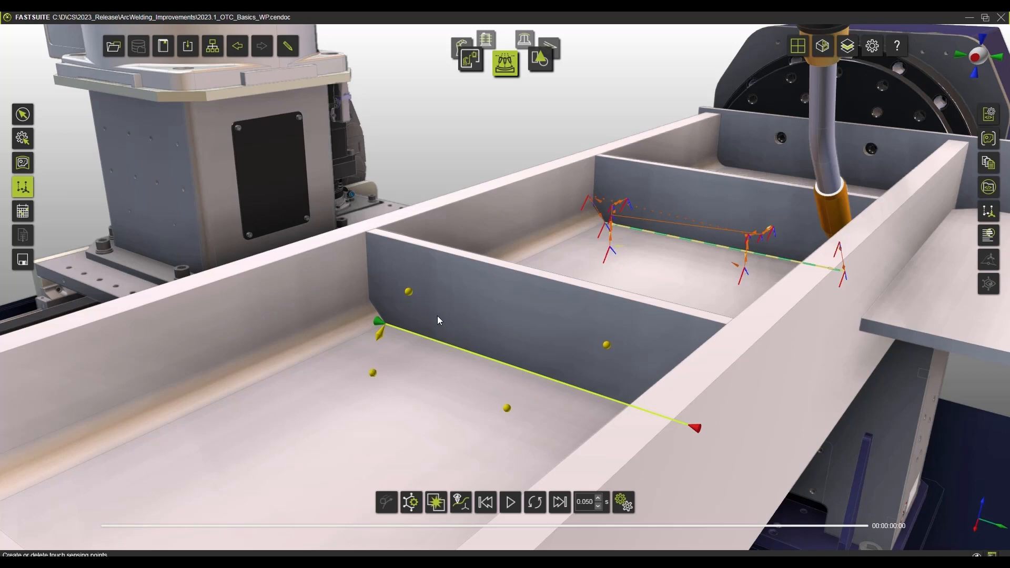
pyautogui.moveTo(500, 337)
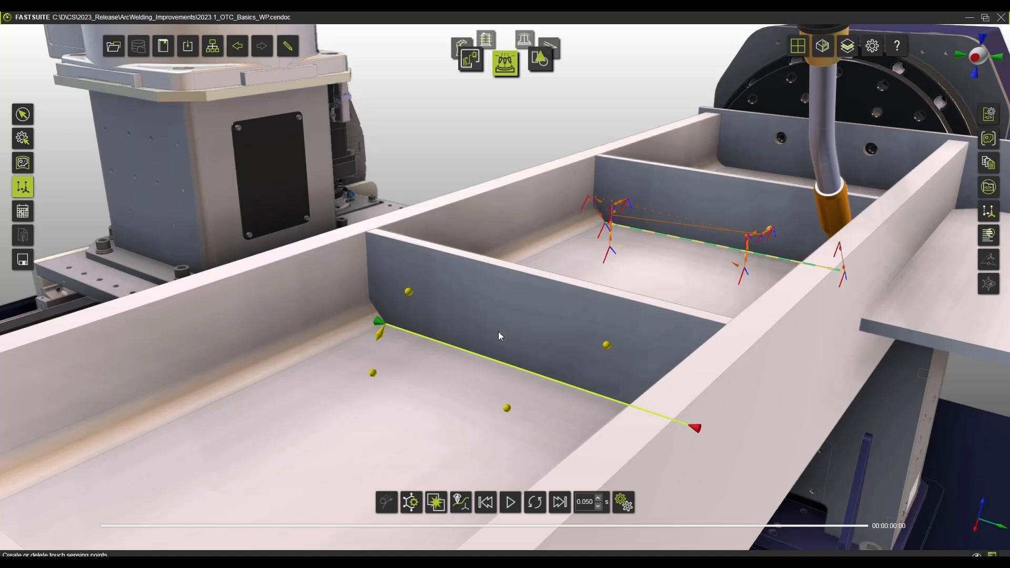
pyautogui.moveTo(507, 370)
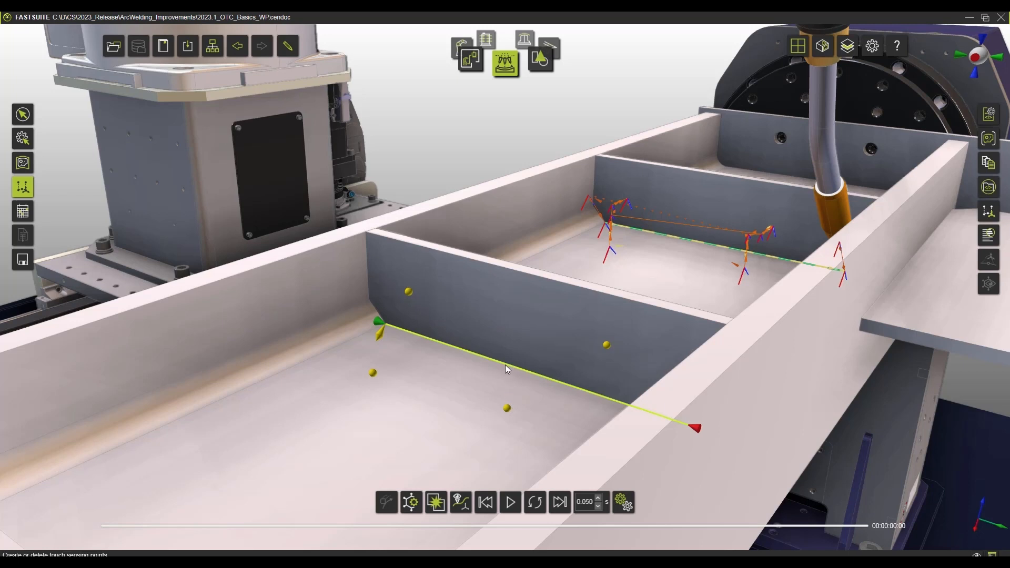
# Switch the scene to the KUKA gantry welding cell with the tilted positioner
pyautogui.rightClick(508, 370)
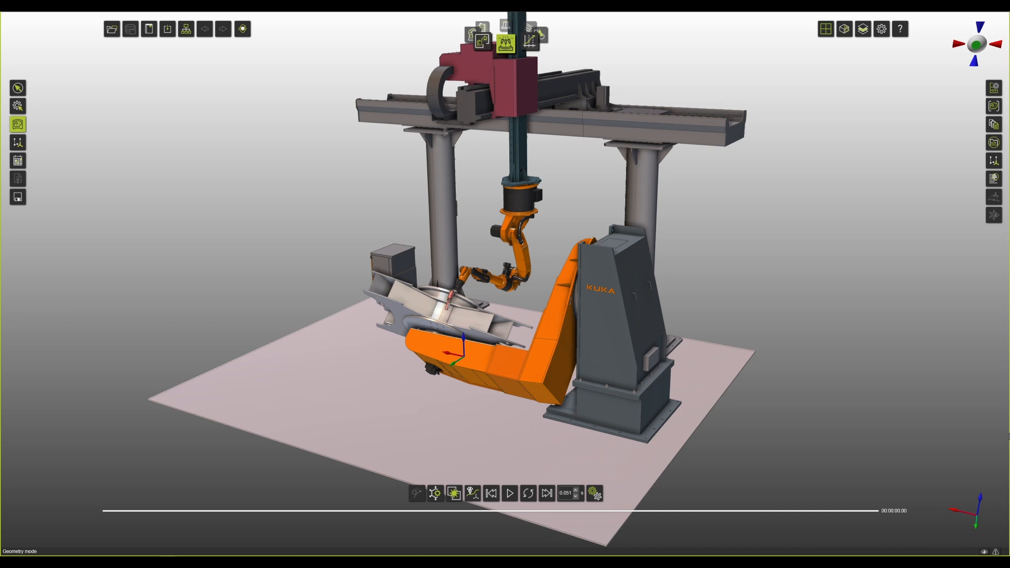
# Open the Process geometry definition tool on the gantry cell's workpiece
pyautogui.click(509, 493)
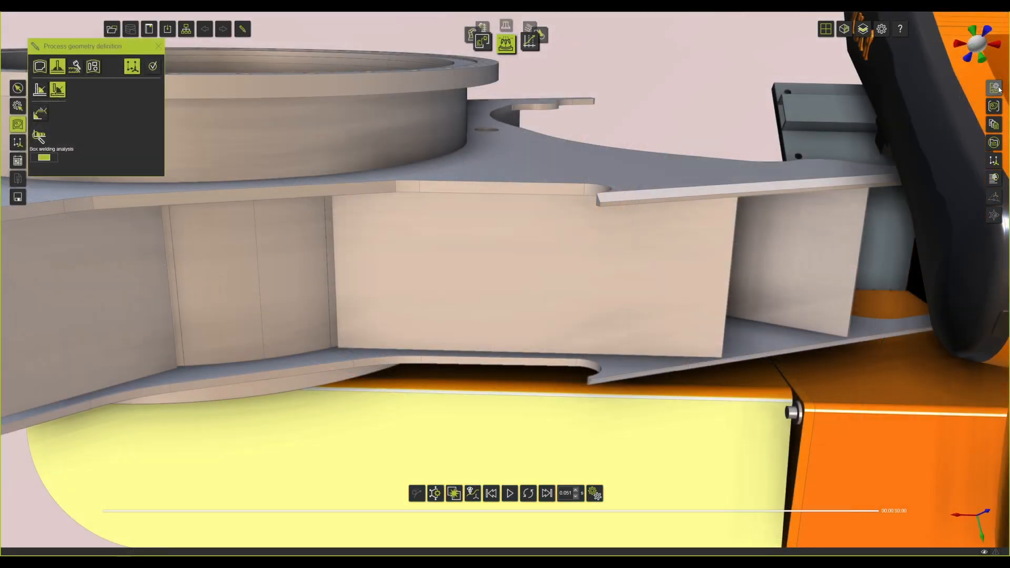
# Set the default calibration to Seam Finding Line Laser in Programming defaults
pyautogui.click(995, 88)
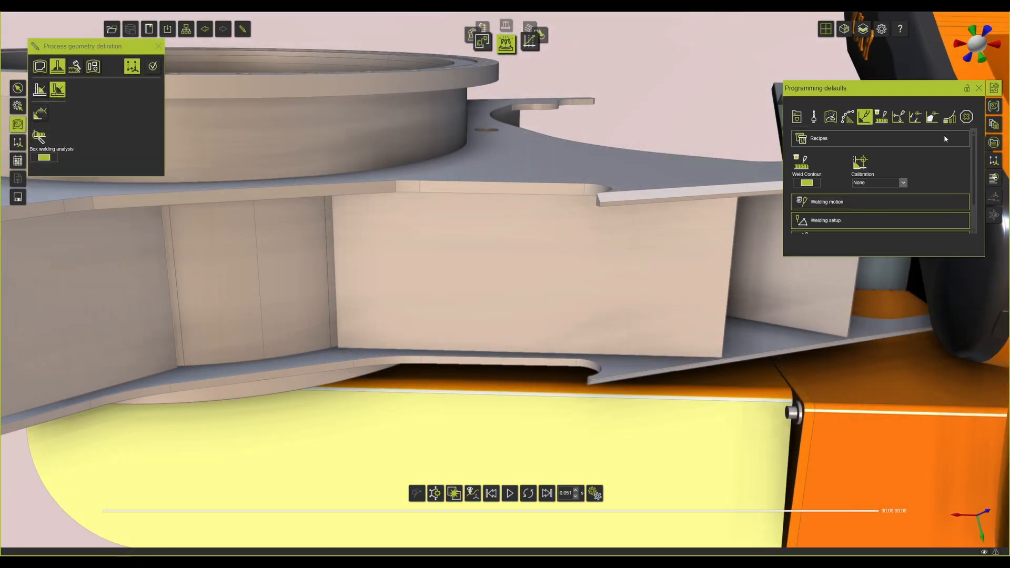
pyautogui.click(903, 183)
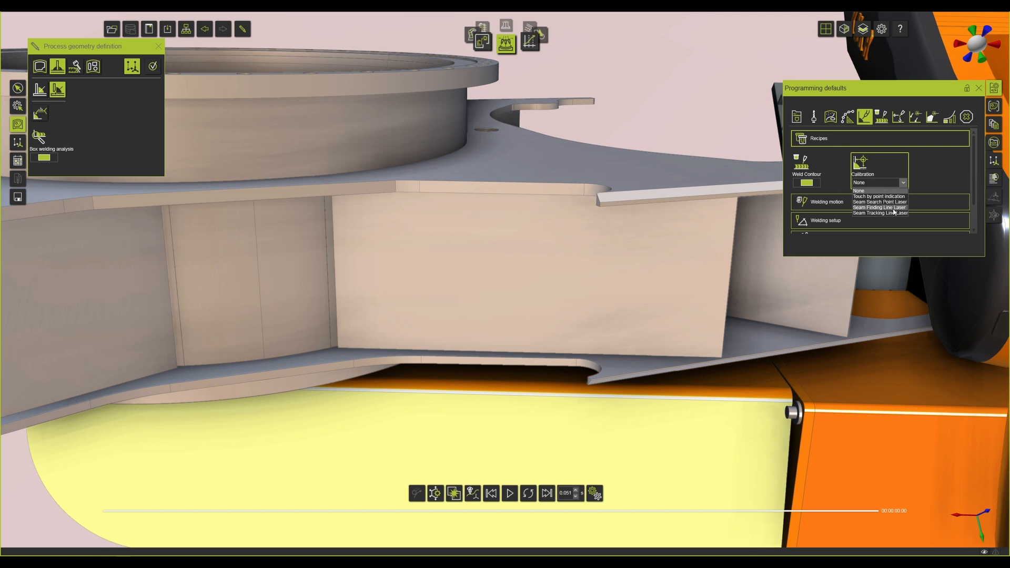
pyautogui.click(880, 207)
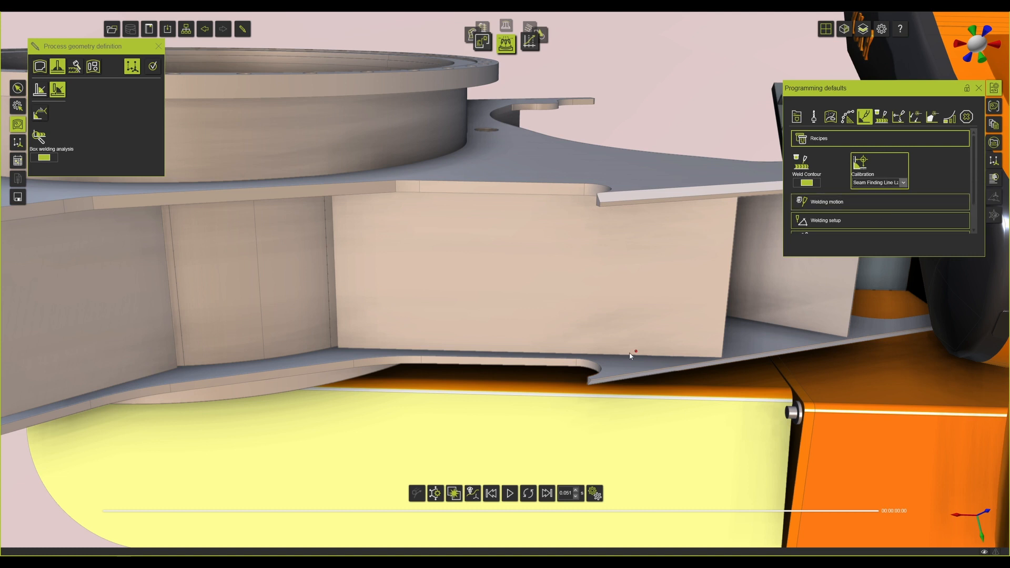
# Create a seam along the lower inner box edge, confirm it, and play the simulation
pyautogui.click(977, 88)
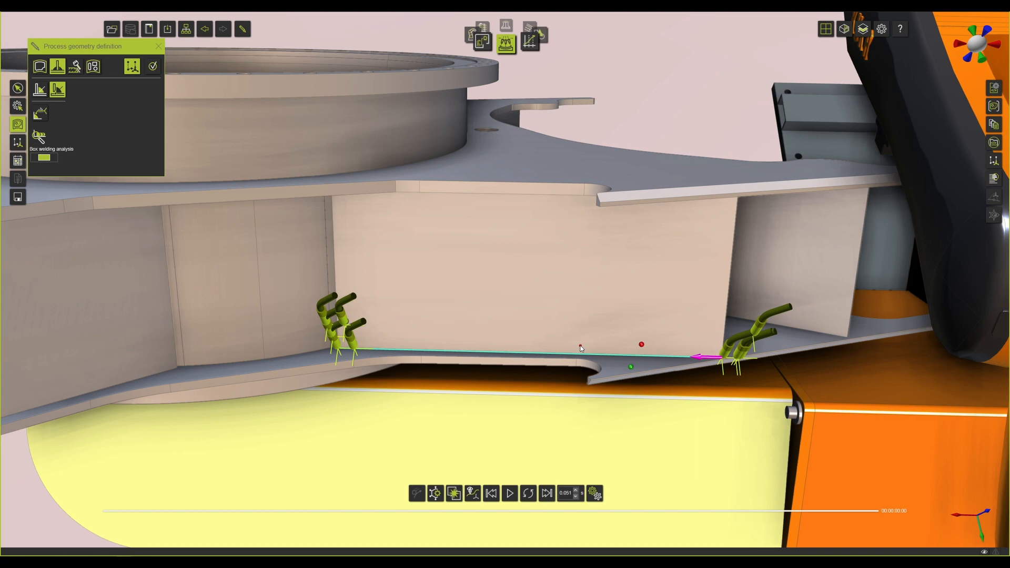
pyautogui.click(153, 66)
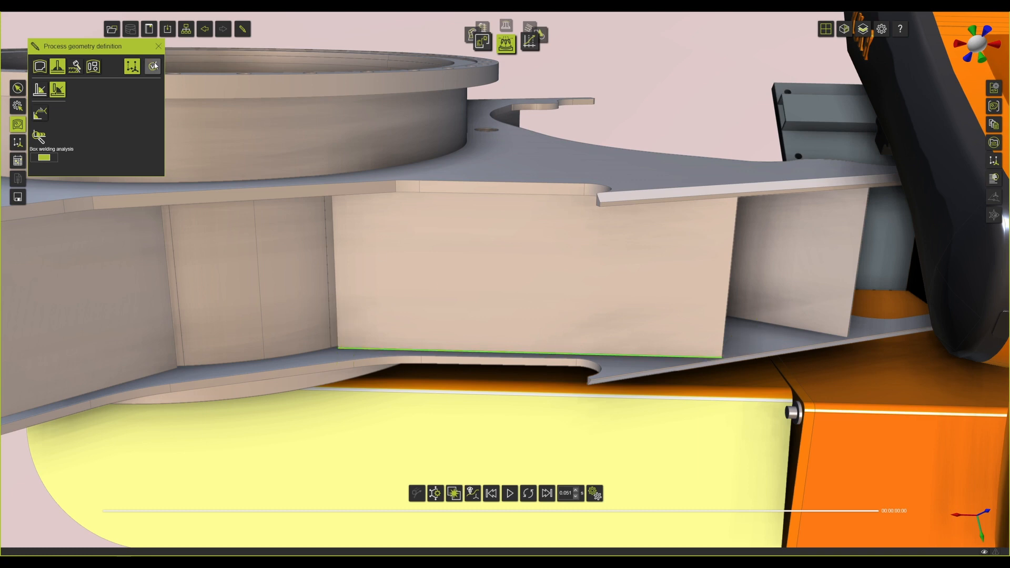
pyautogui.click(509, 494)
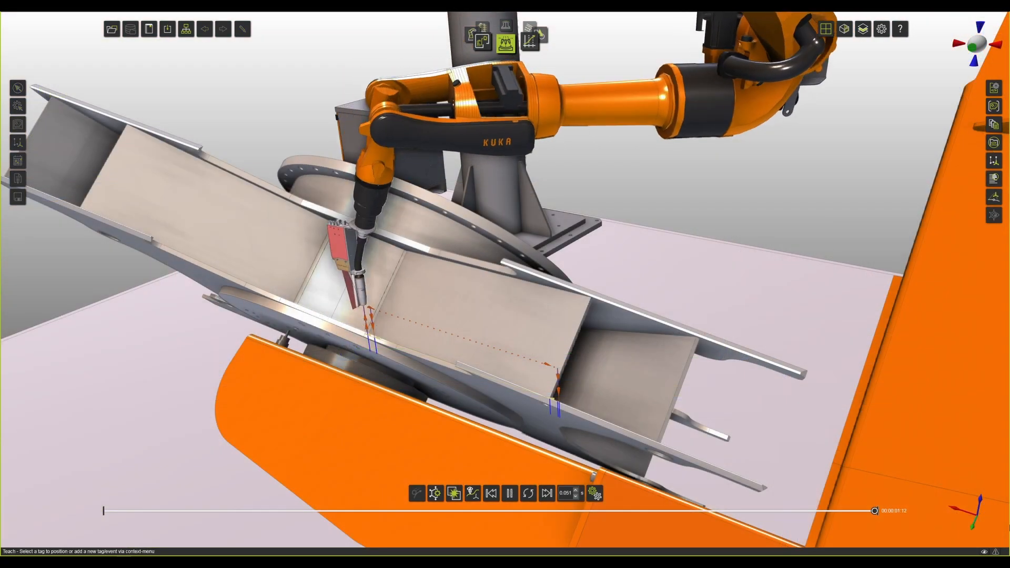
# Let the simulation run as the line laser sensor approaches and welds the seam
pyautogui.click(509, 493)
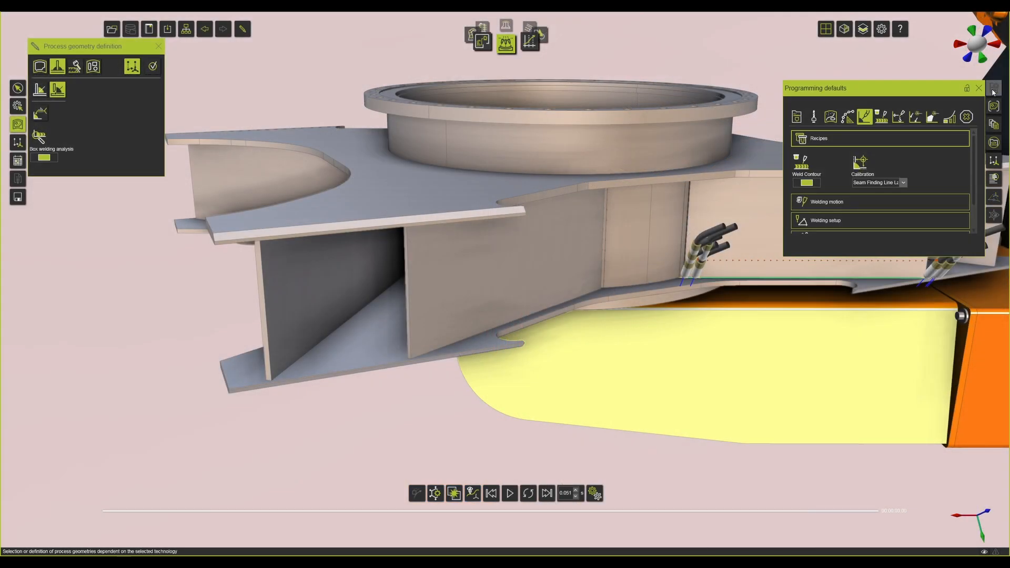
# Add a second seam on the left plate's lower edge with Seam Tracking Line Laser calibration
pyautogui.click(903, 182)
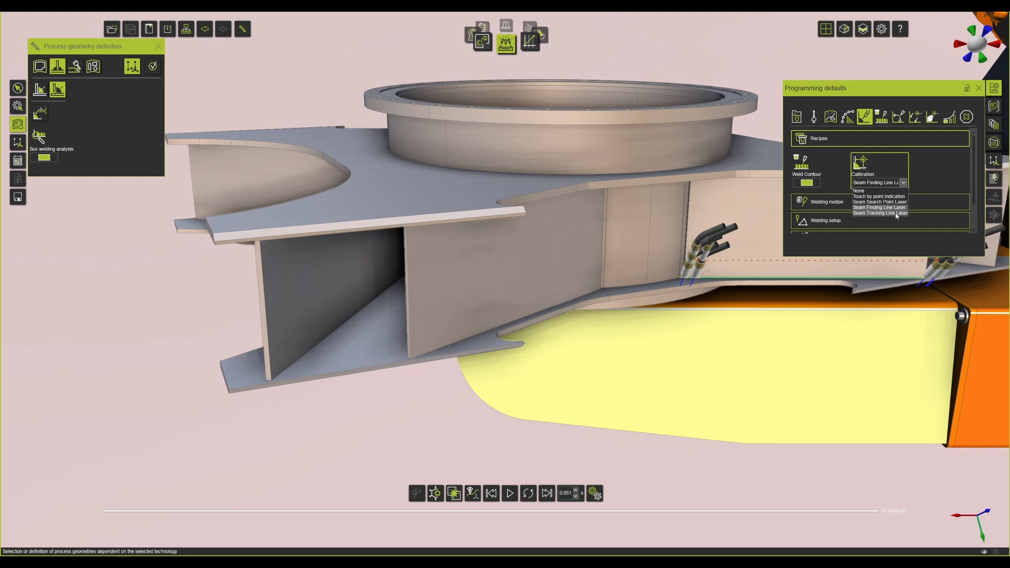
pyautogui.click(879, 213)
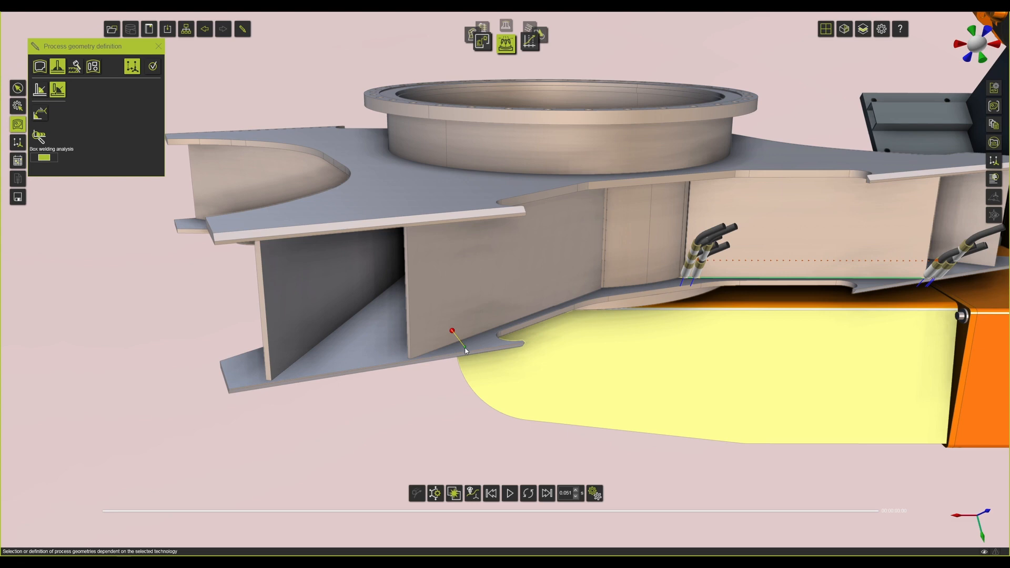
pyautogui.click(153, 66)
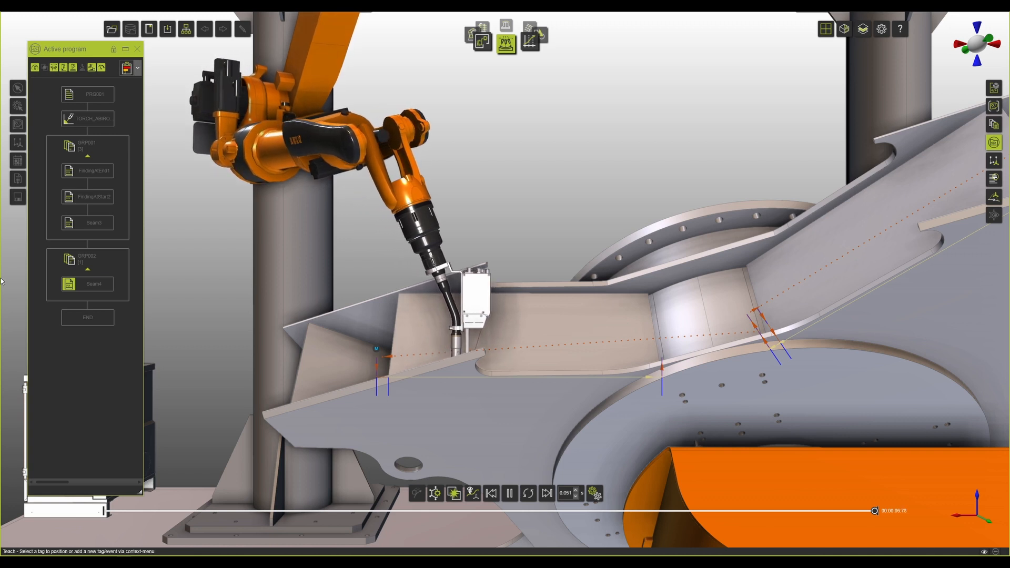
pyautogui.click(510, 493)
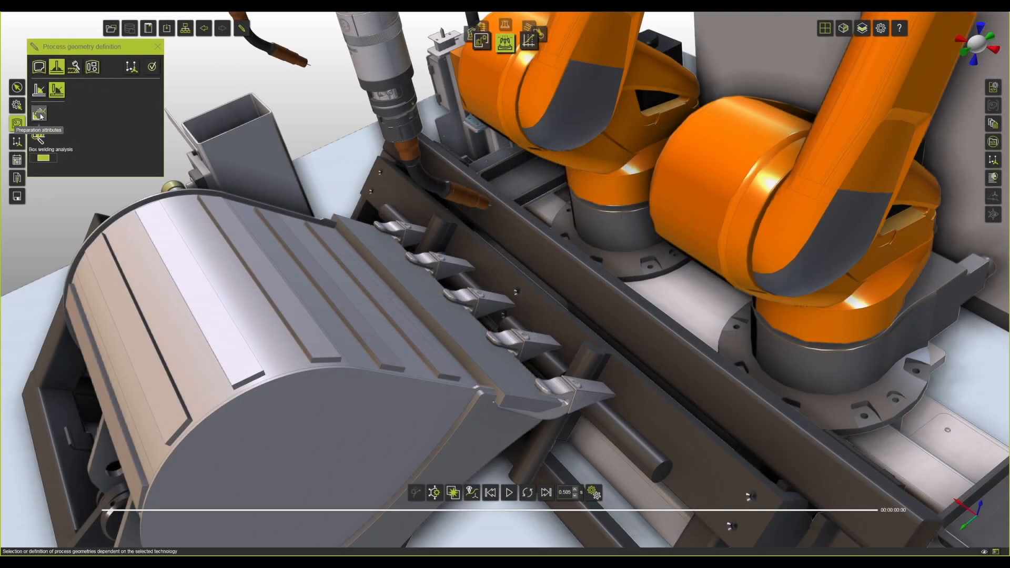
# Set the bucket weld preparation to a 5.0 mm fillet weld in position PA
pyautogui.click(39, 112)
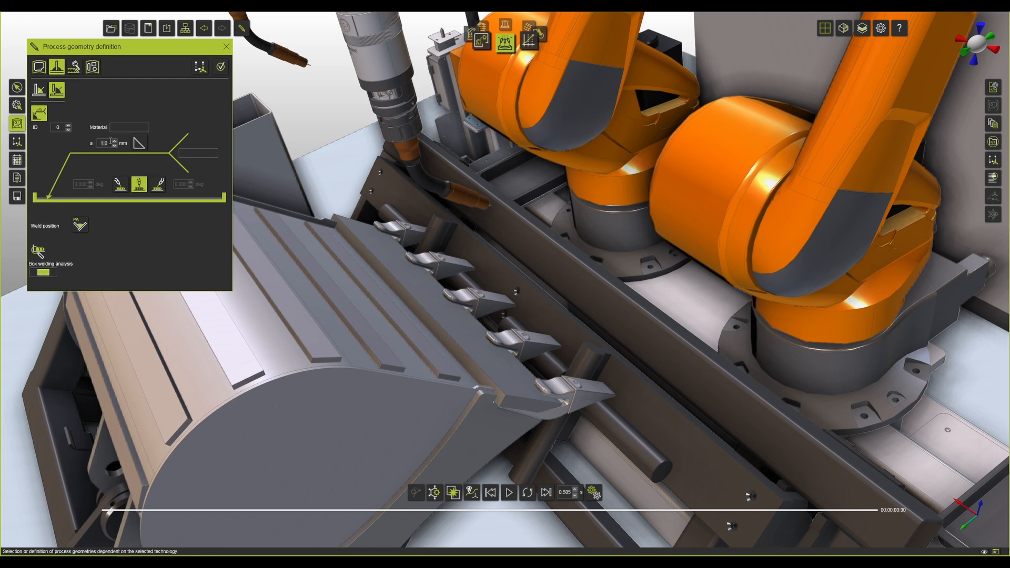
pyautogui.click(138, 142)
pyautogui.write('5')
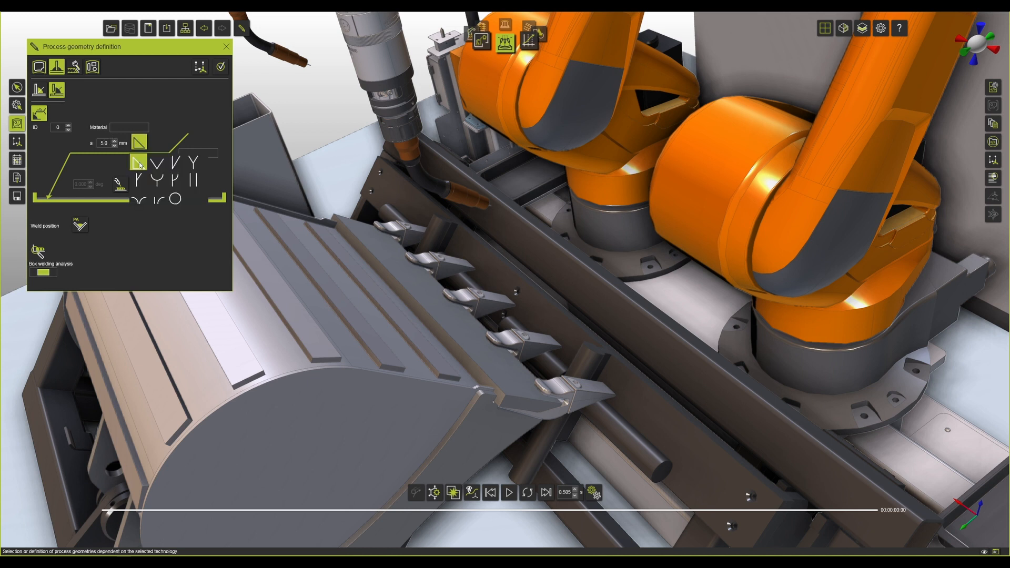
pyautogui.moveTo(163, 166)
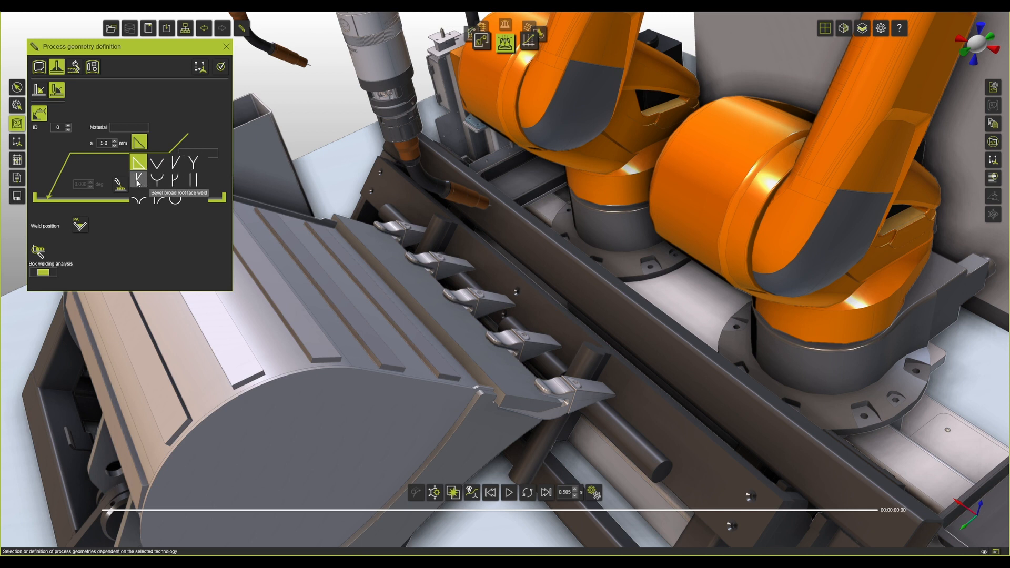
pyautogui.click(138, 181)
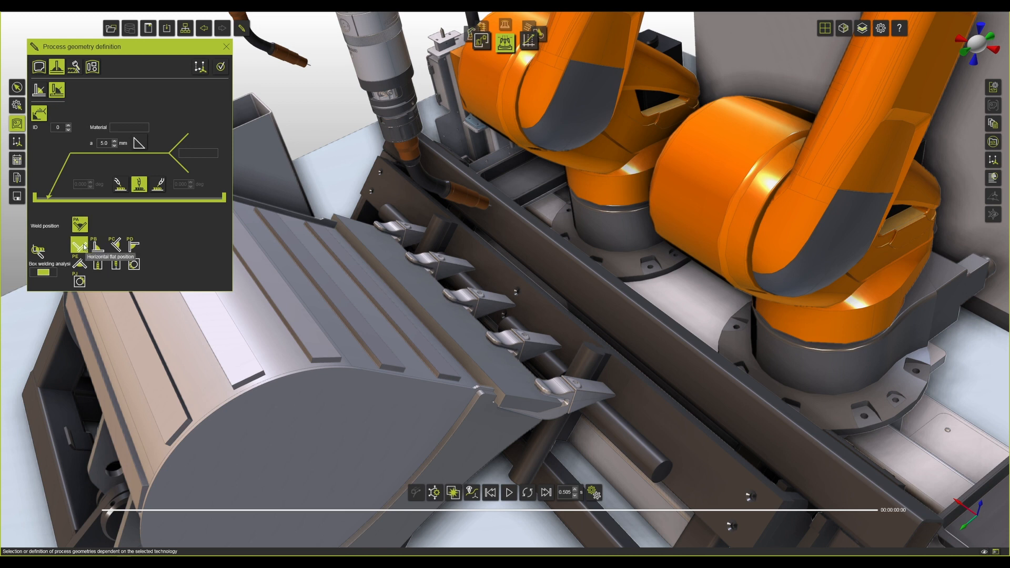
pyautogui.moveTo(113, 246)
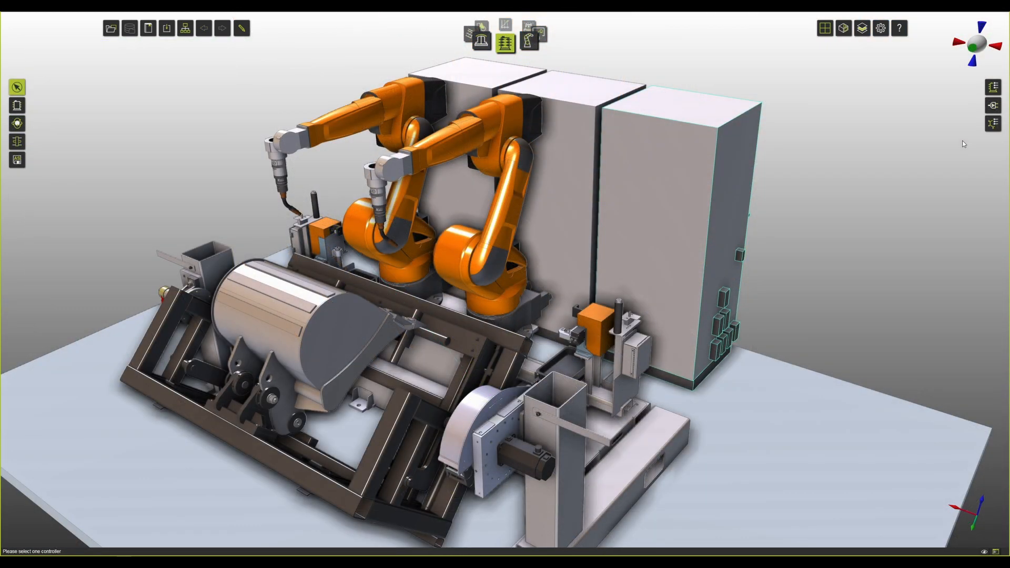
pyautogui.moveTo(993, 123)
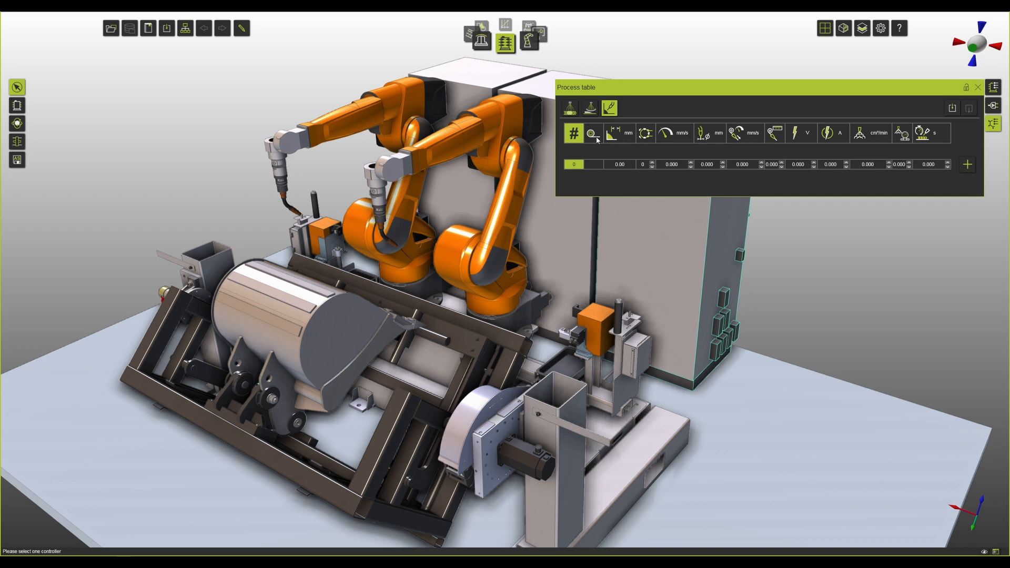
pyautogui.moveTo(646, 134)
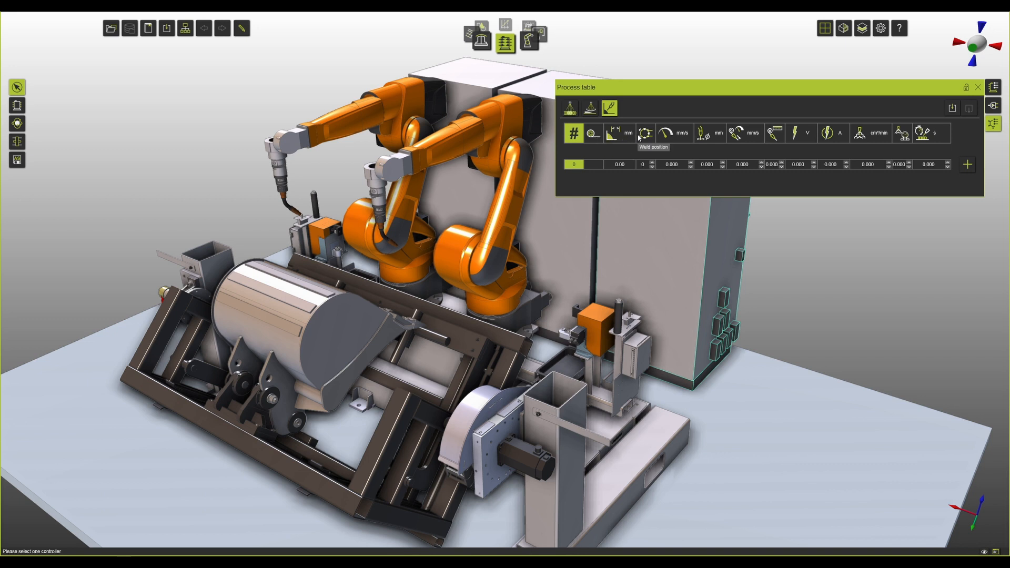
pyautogui.moveTo(739, 133)
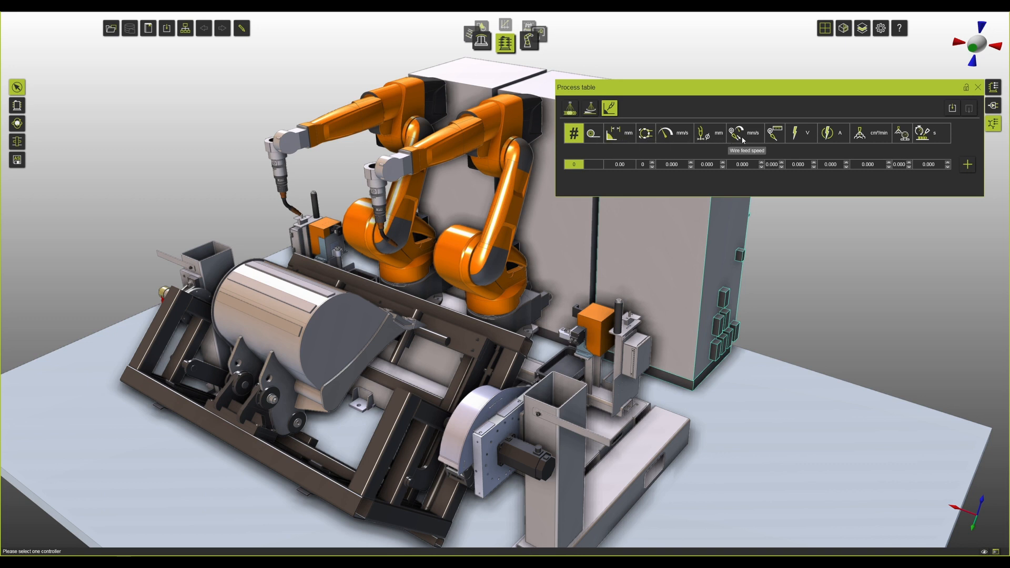
pyautogui.moveTo(838, 140)
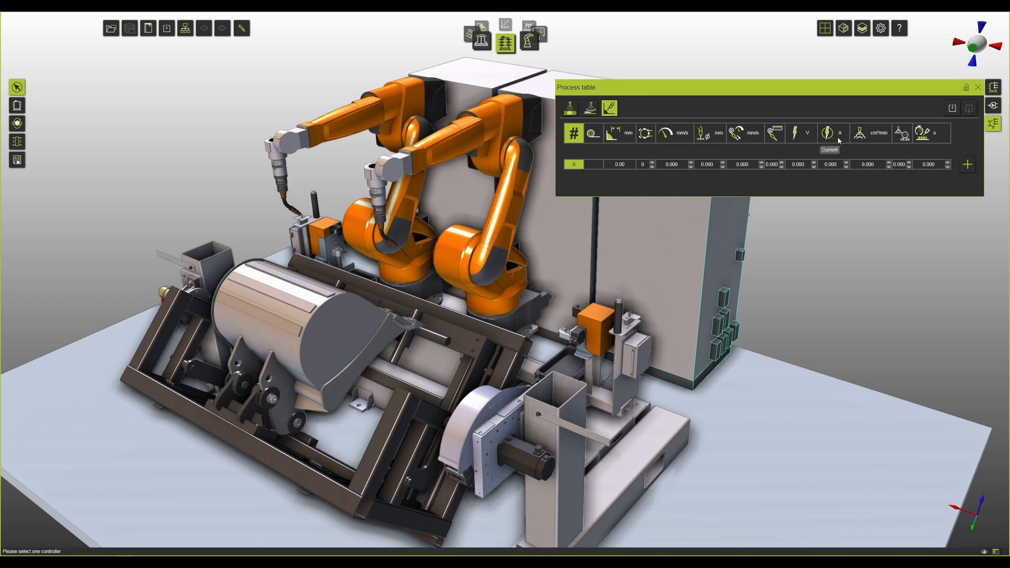
pyautogui.moveTo(927, 137)
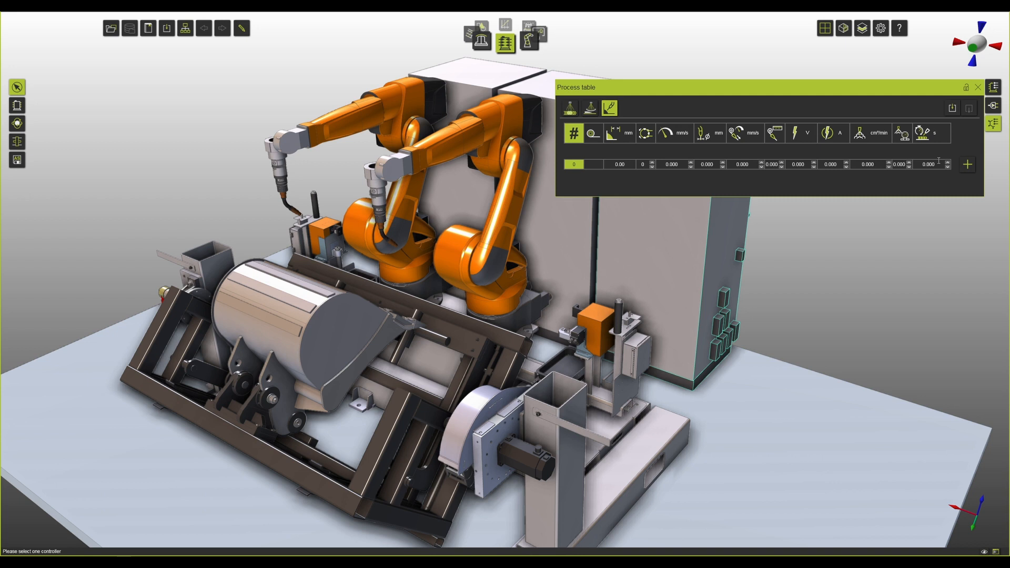
pyautogui.moveTo(919, 178)
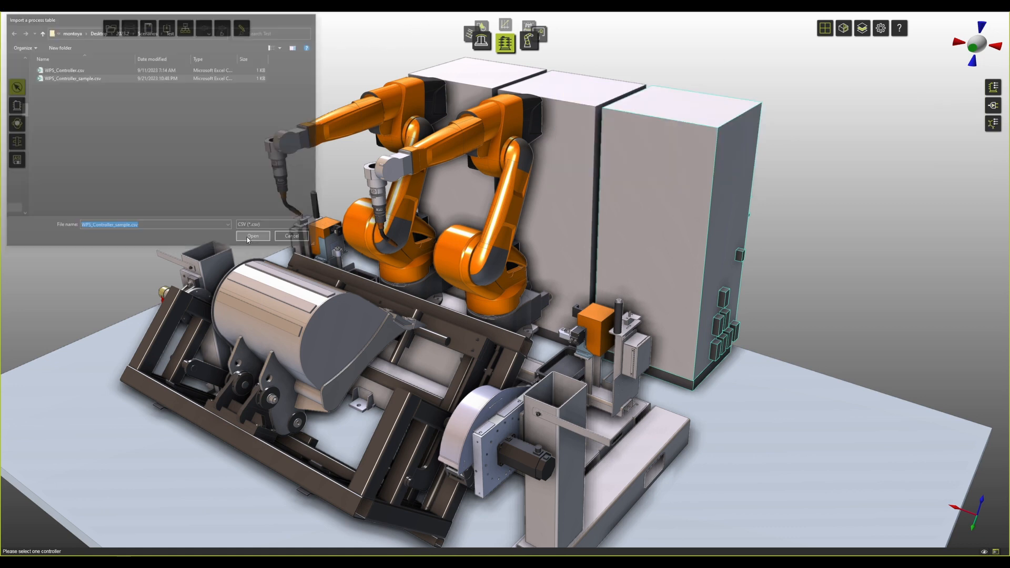
# Load the WPS_Controller_sample.csv weld database with the process table's Import
pyautogui.click(253, 235)
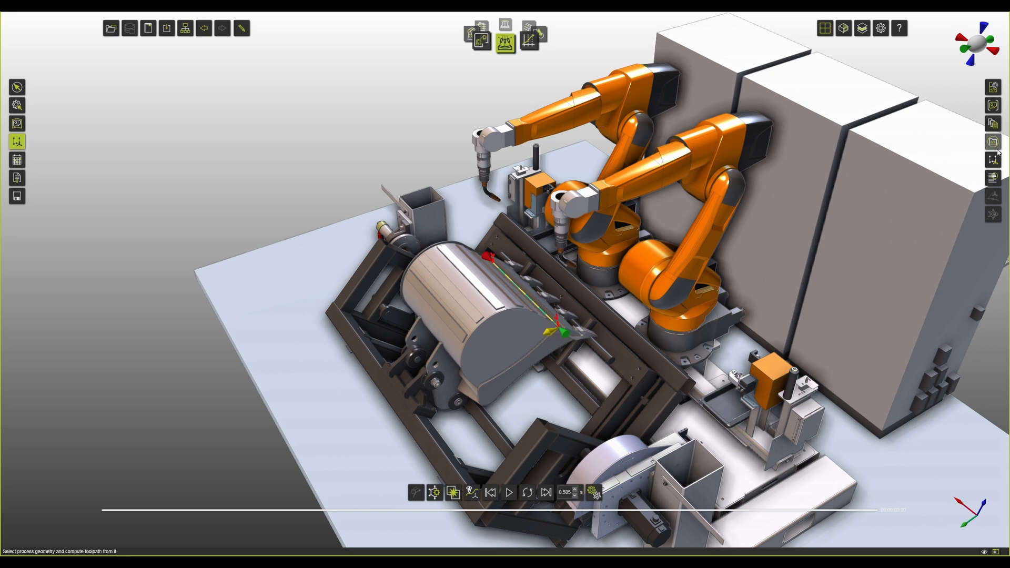
# Check Seam1's process values (program 112, 6.92 mm/s) and play its simulation
pyautogui.click(993, 139)
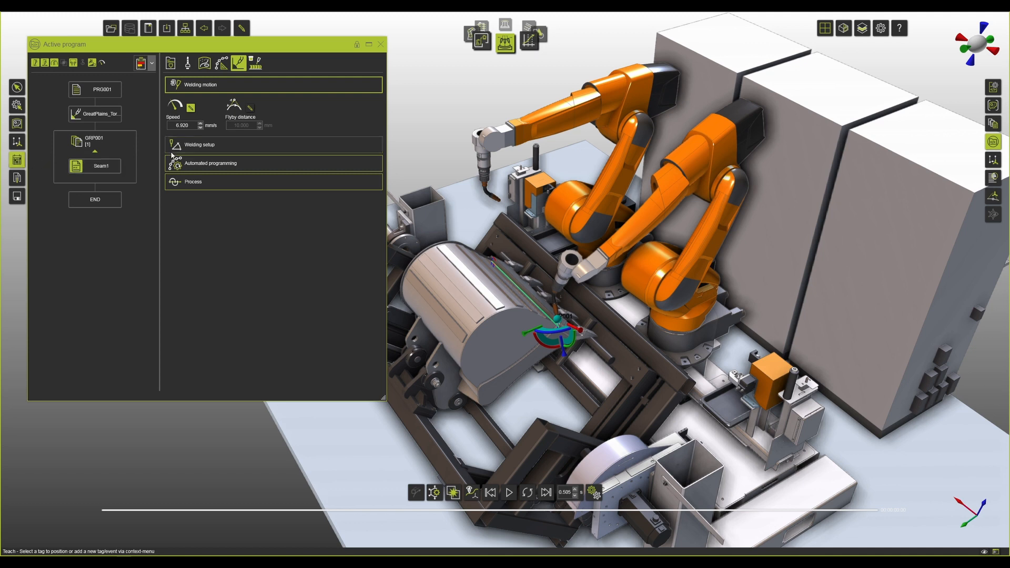
pyautogui.click(193, 182)
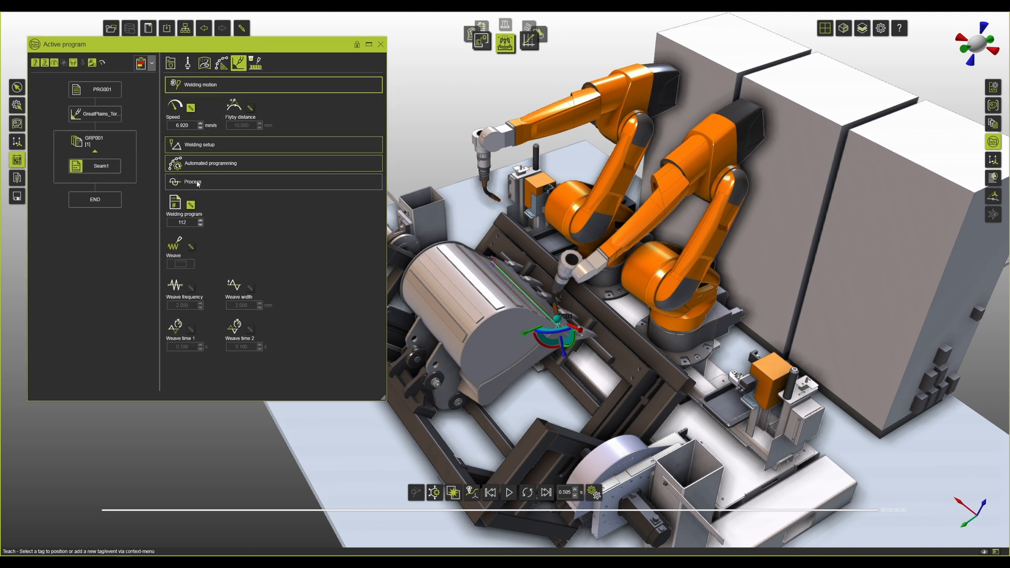
pyautogui.moveTo(509, 495)
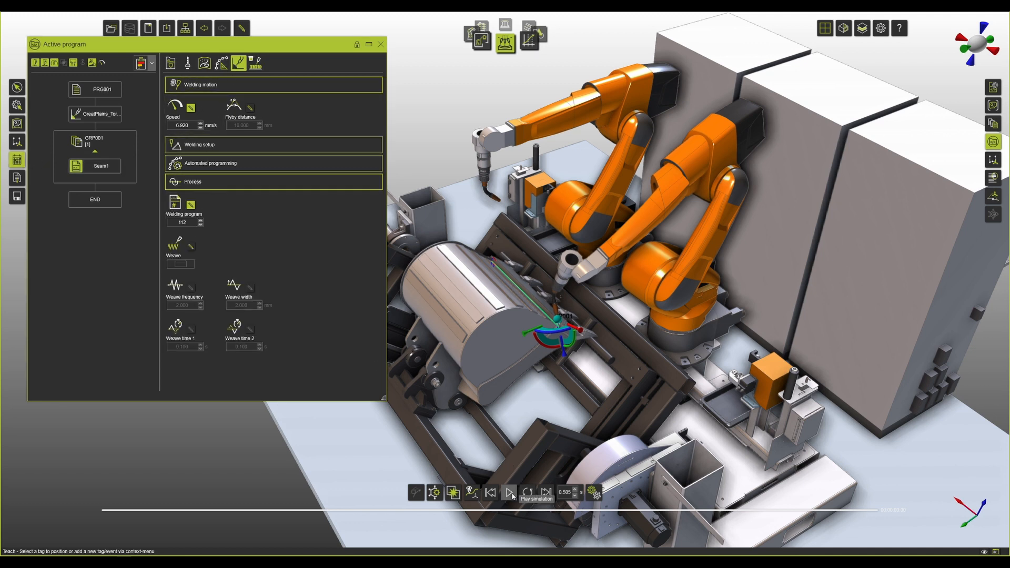
pyautogui.click(509, 492)
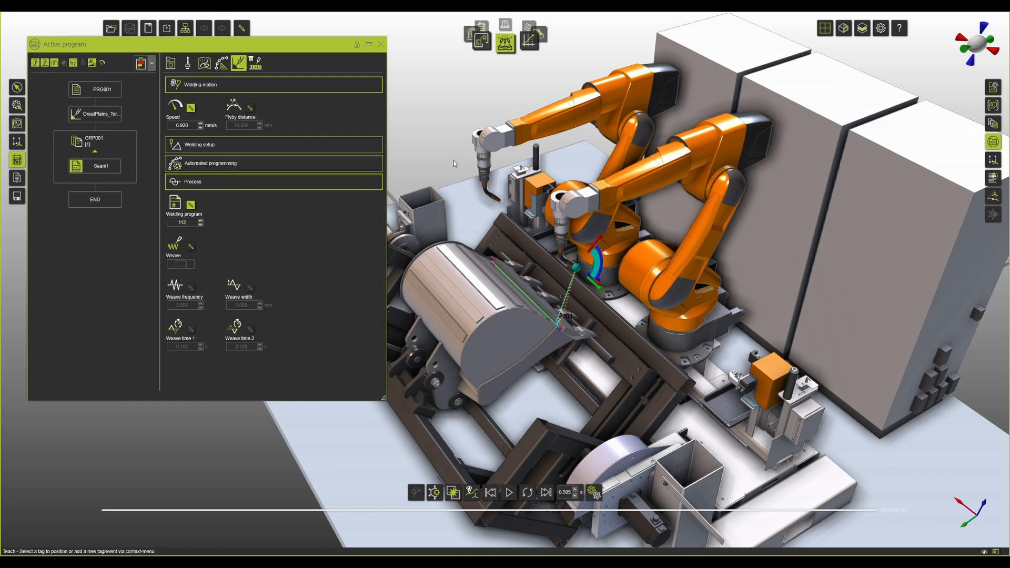
pyautogui.moveTo(253, 136)
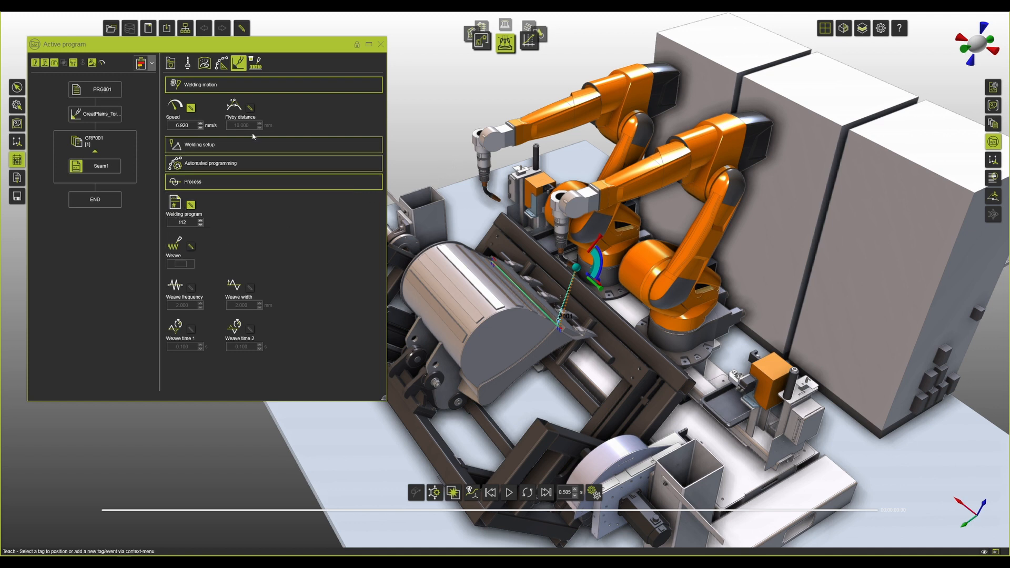
pyautogui.moveTo(276, 294)
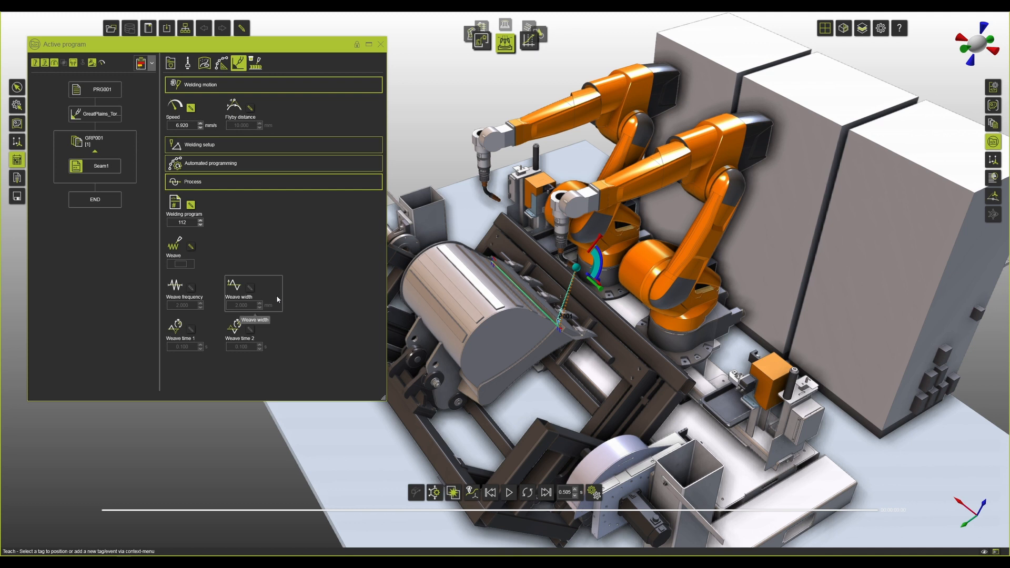
pyautogui.moveTo(277, 265)
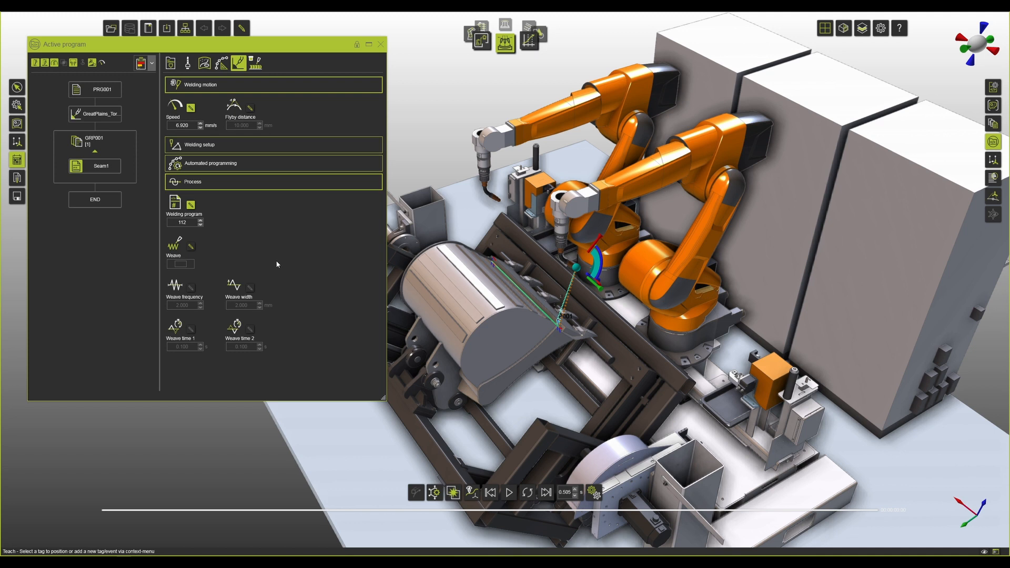
pyautogui.moveTo(257, 304)
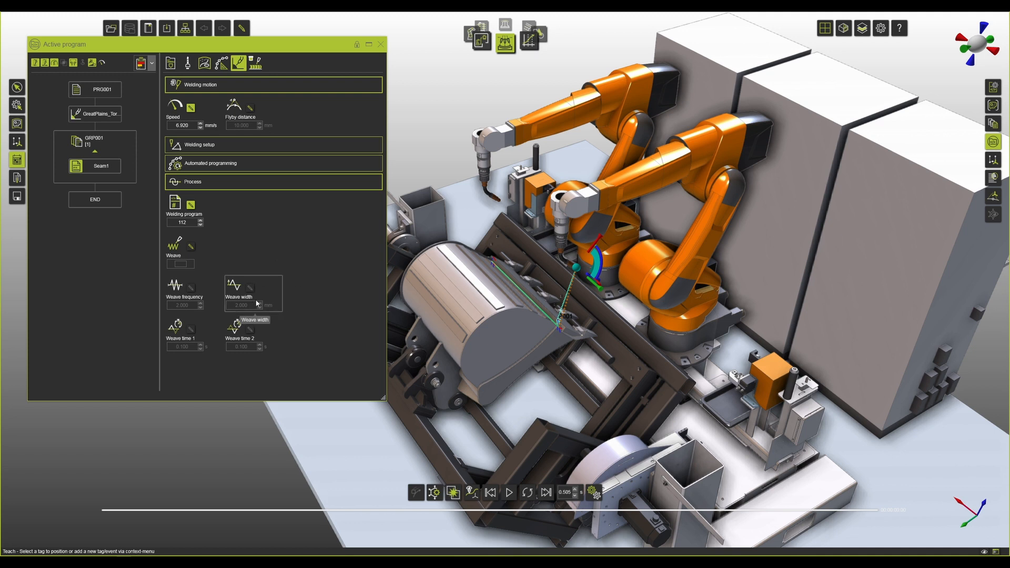
pyautogui.moveTo(269, 318)
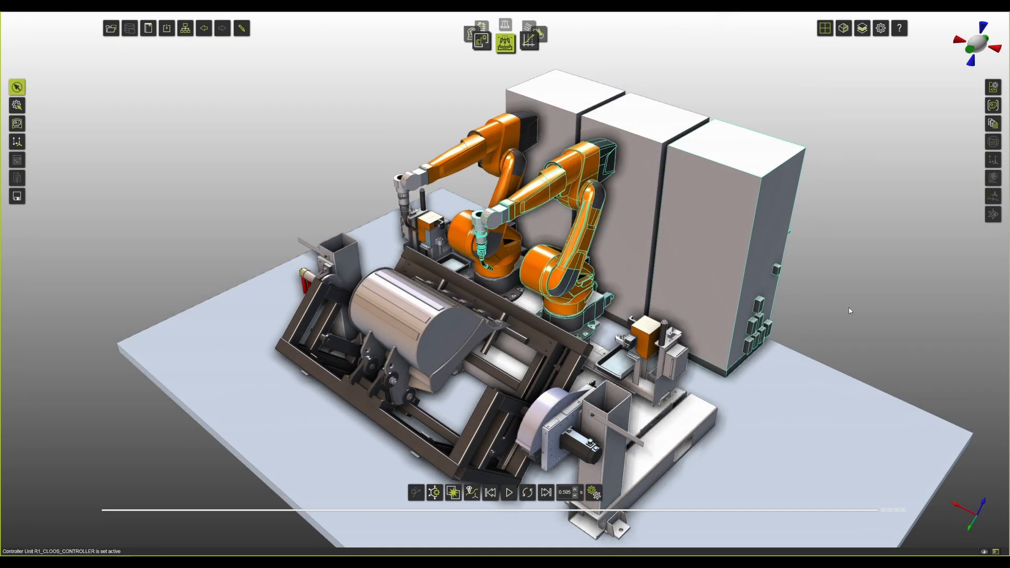
# Import Shovel.xml from the Test folder to add seam curves to the bucket
pyautogui.rightClick(163, 297)
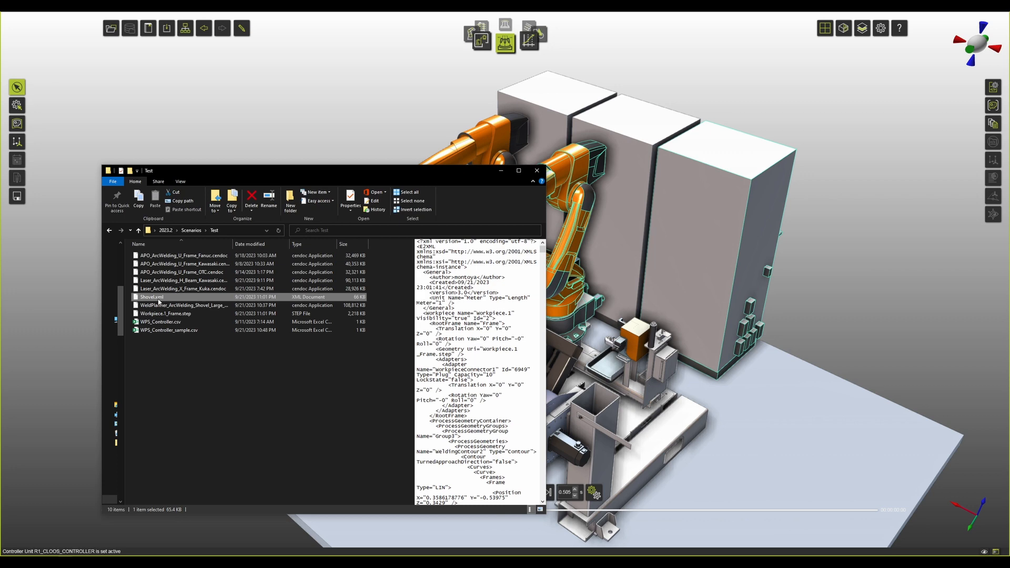
pyautogui.click(537, 170)
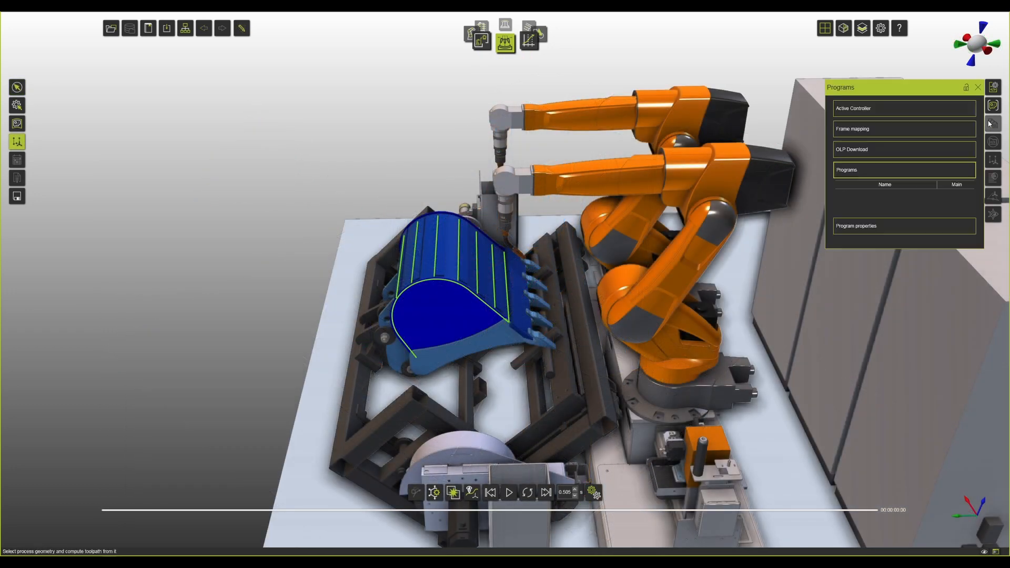
# Generate the eight-seam shovel program and check the Seam2, Seam5 and Seam7 process values
pyautogui.click(998, 105)
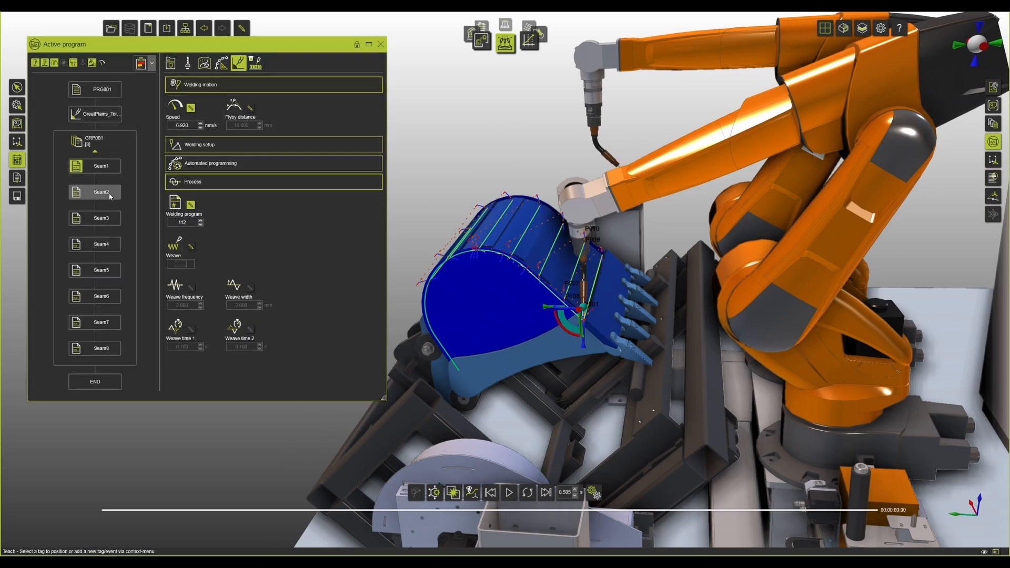
pyautogui.click(95, 218)
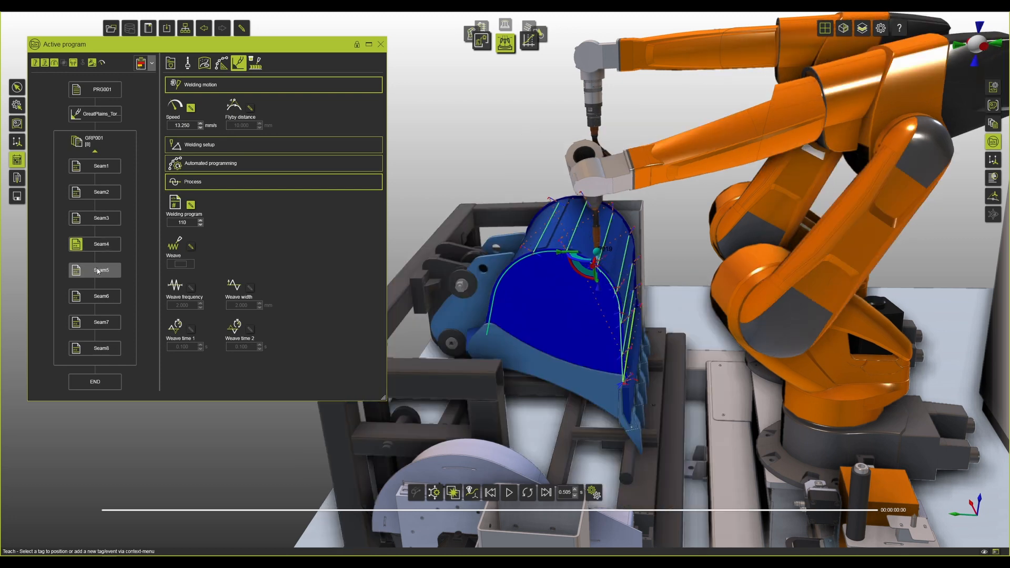
pyautogui.click(100, 323)
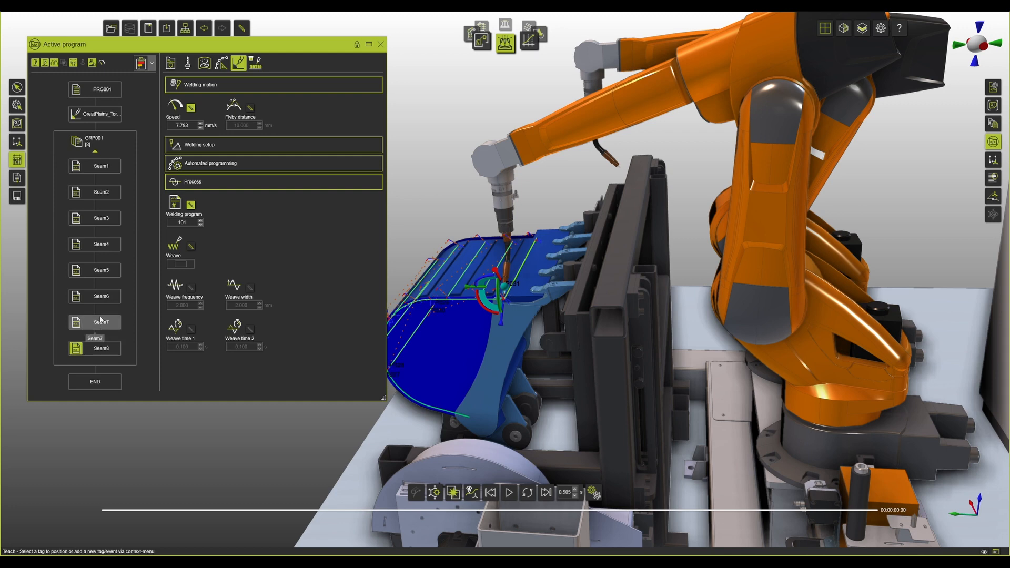
pyautogui.click(509, 493)
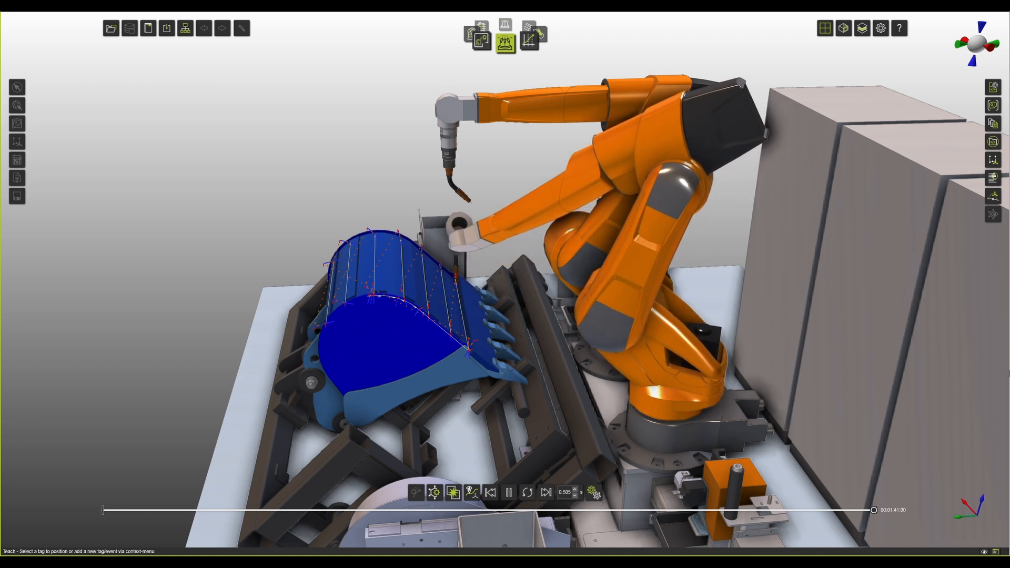
# Stop the running shovel simulation
pyautogui.click(510, 494)
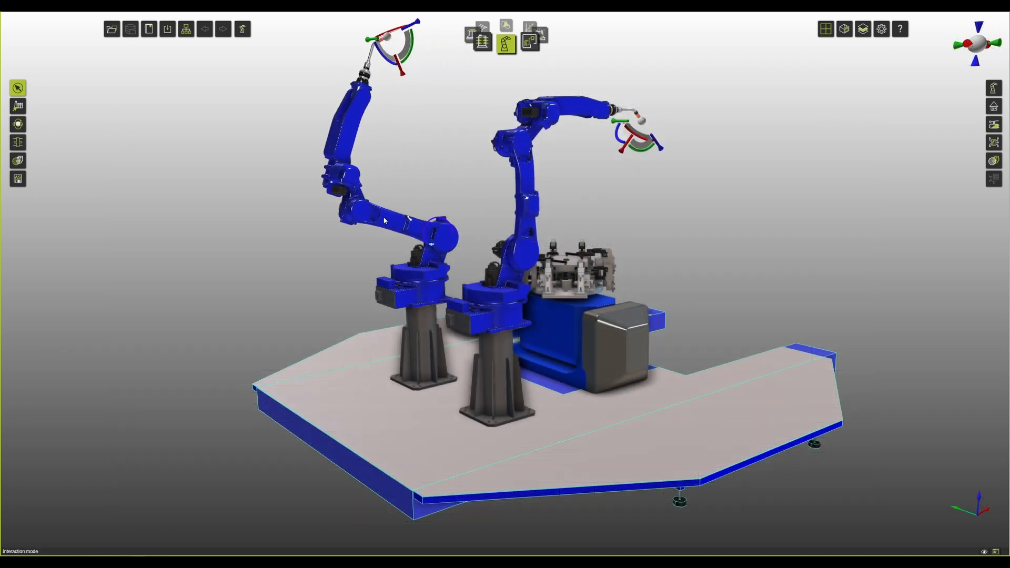
# Drag the blue robots' torches by hand toward the fixture
pyautogui.moveTo(384, 220); pyautogui.dragTo(330, 267)
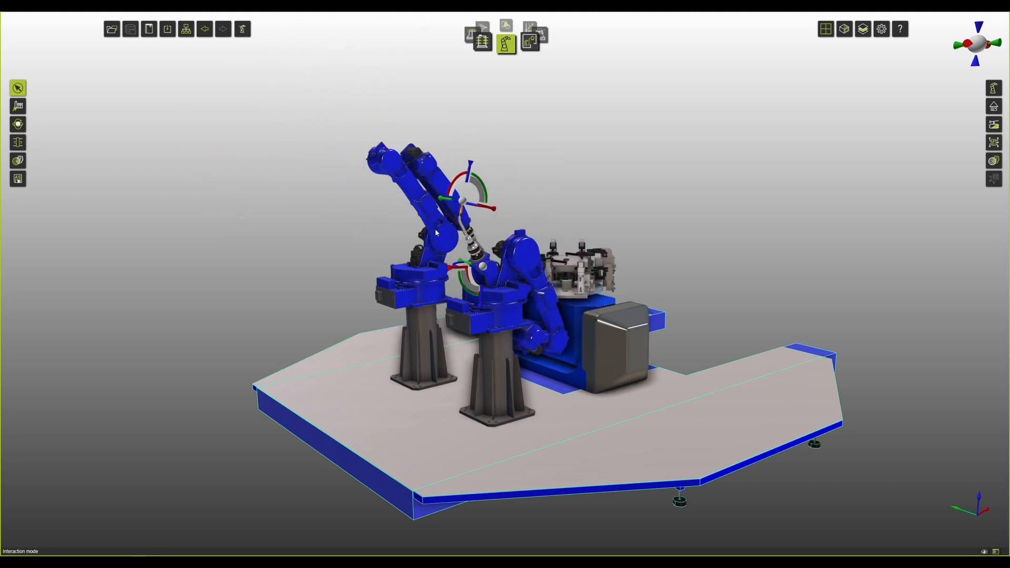
pyautogui.moveTo(436, 233); pyautogui.dragTo(456, 322)
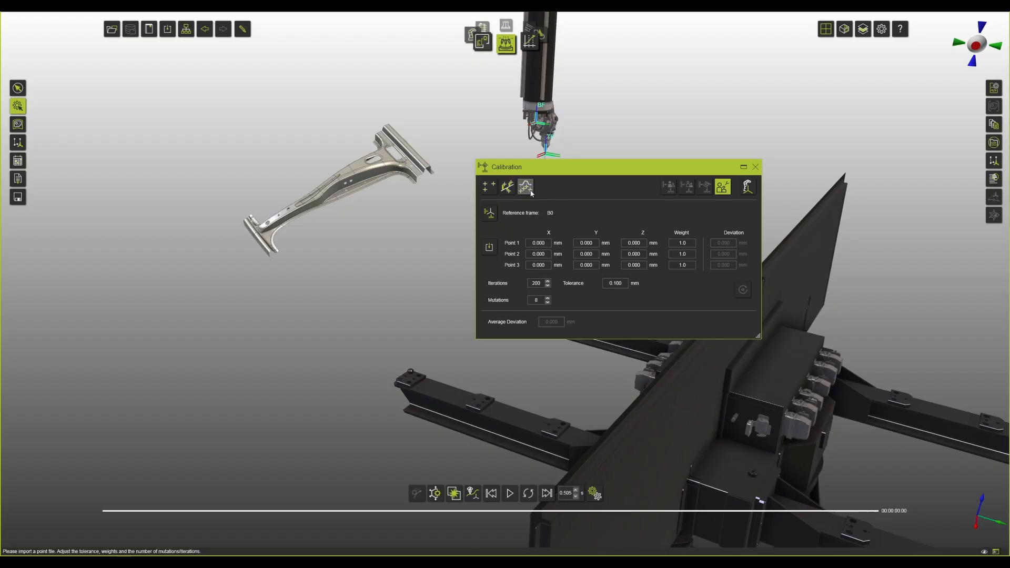
pyautogui.moveTo(526, 187)
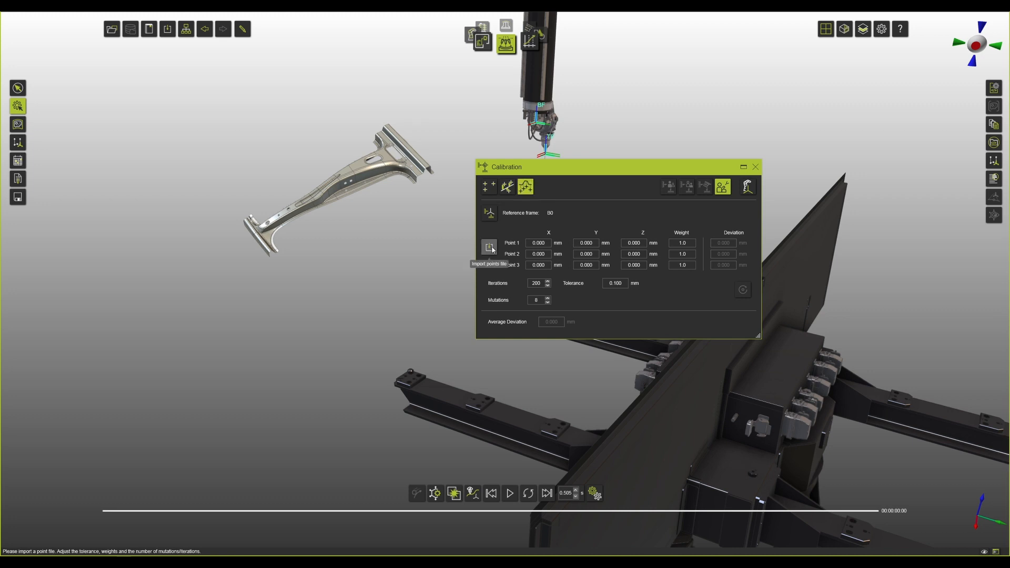
# Import MeasuredPoints.pts and calibrate the bracket to 0.136 mm average deviation
pyautogui.click(488, 246)
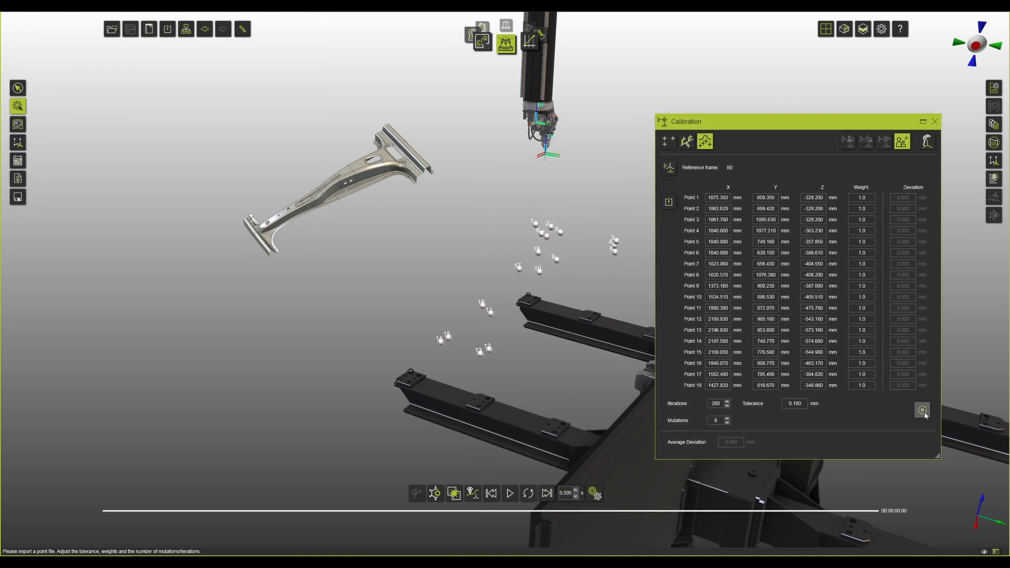
pyautogui.click(922, 410)
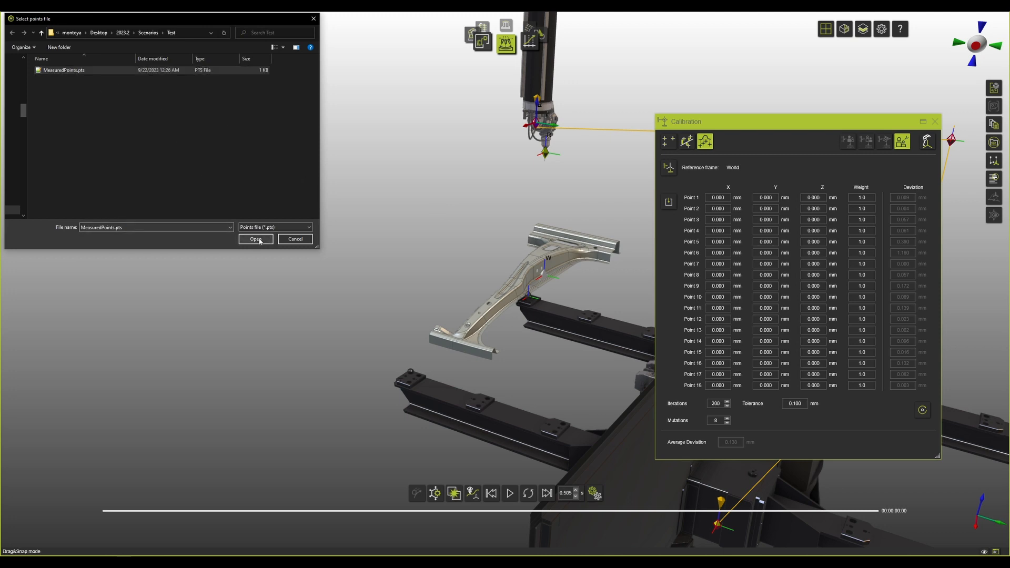
pyautogui.click(256, 238)
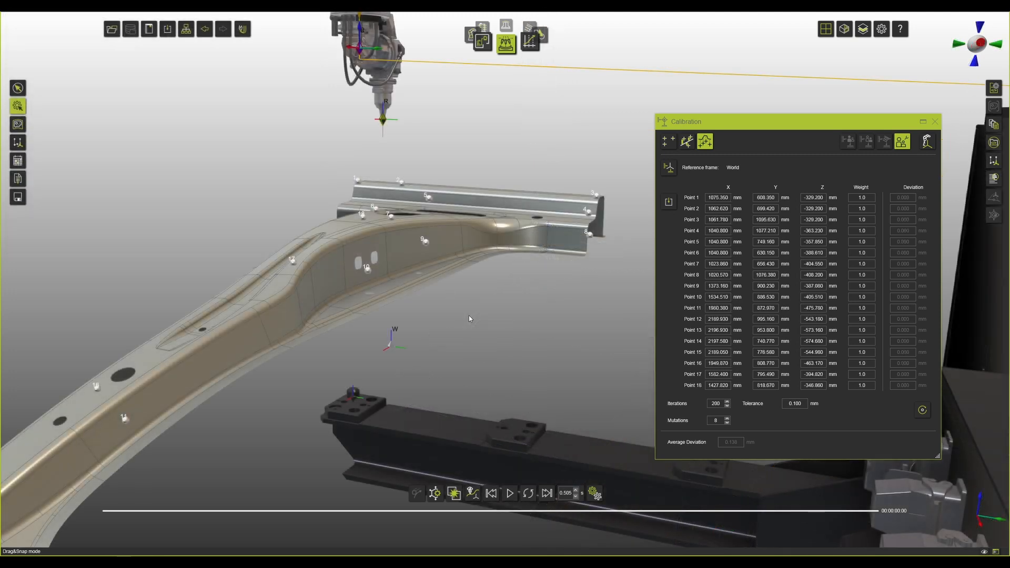